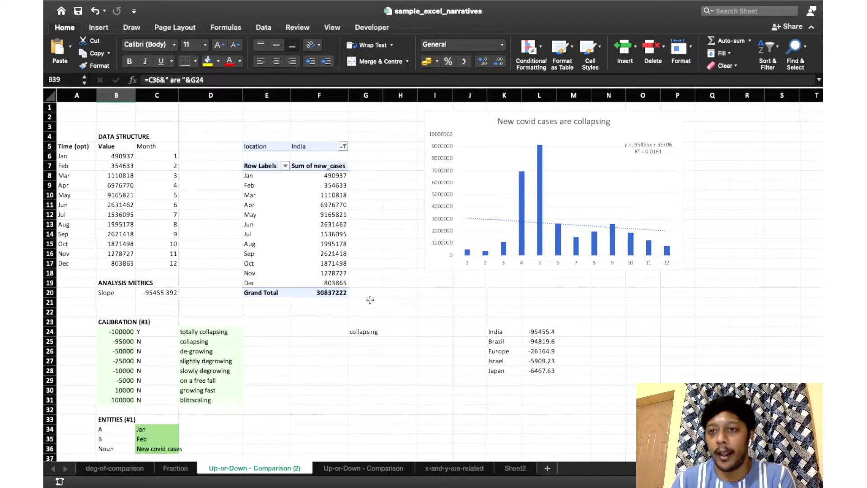
pyautogui.moveTo(343, 293)
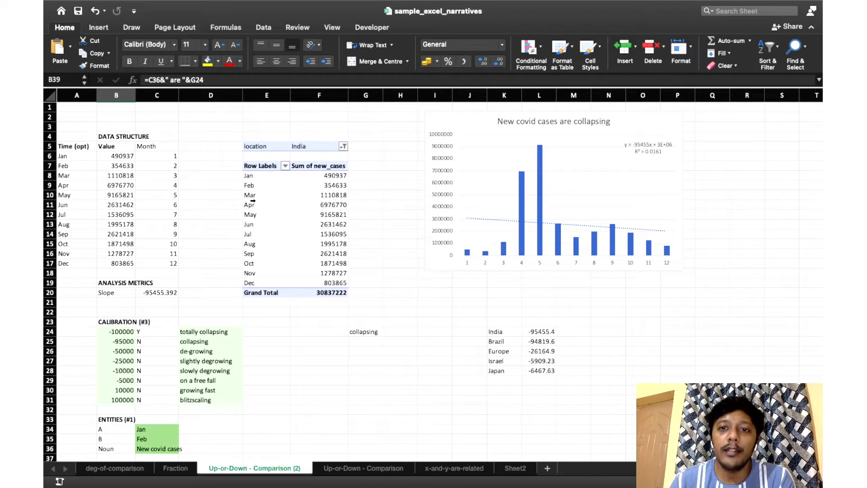
pyautogui.moveTo(299, 193)
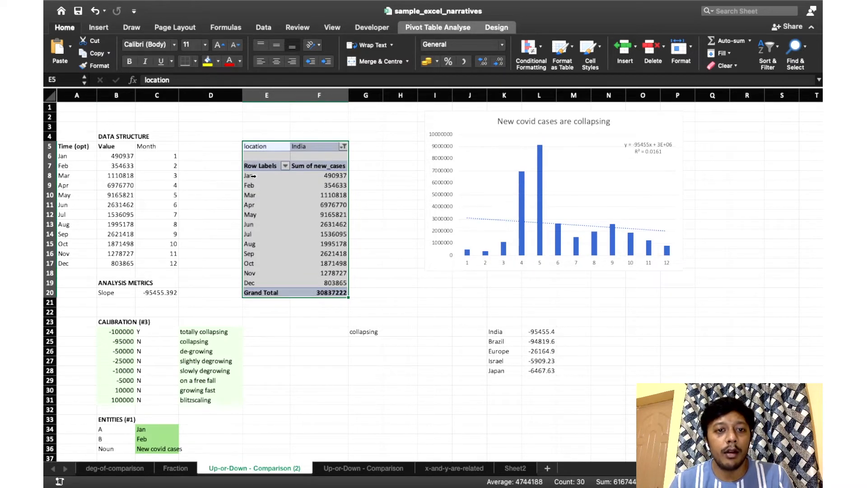
# Step: Change the pivot's location filter from India to Israel
pyautogui.click(267, 175)
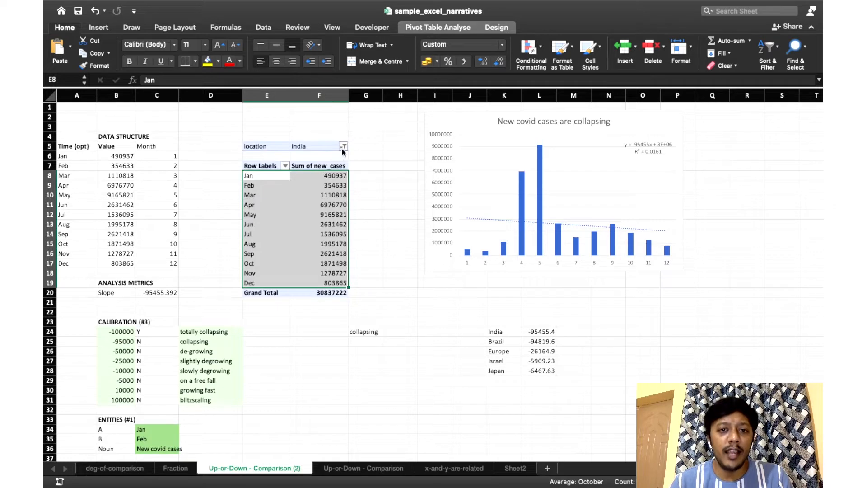
pyautogui.click(343, 146)
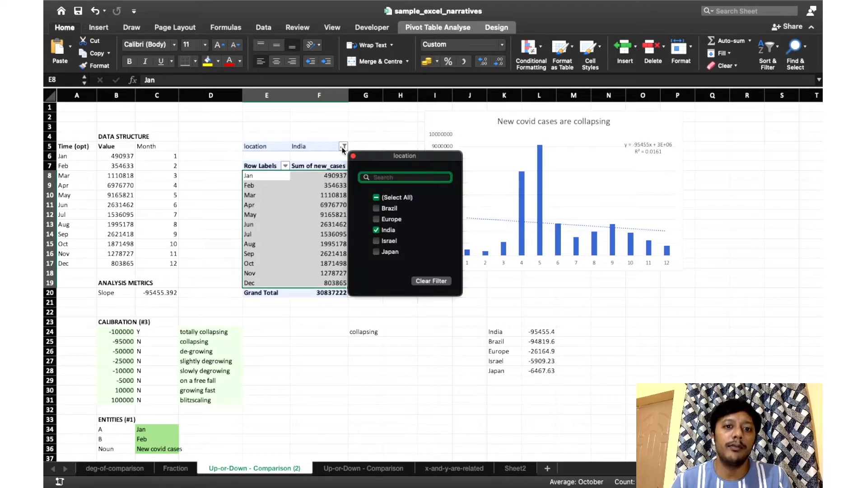
pyautogui.click(376, 229)
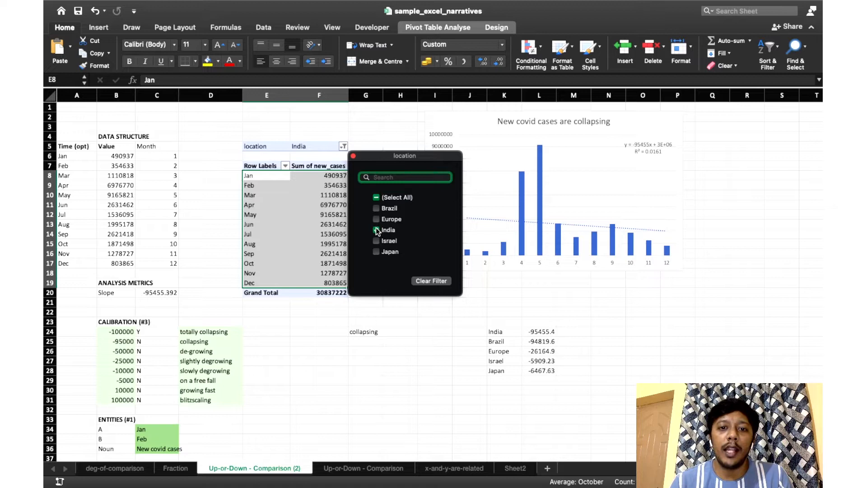
pyautogui.click(378, 241)
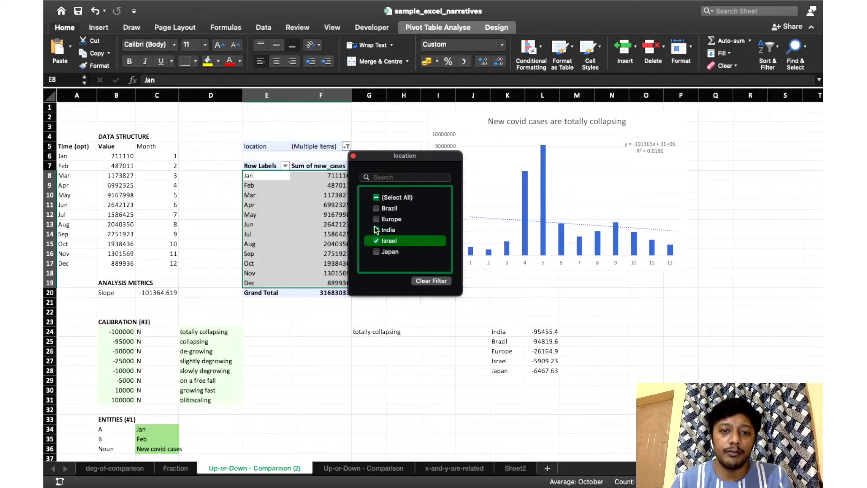
pyautogui.click(377, 230)
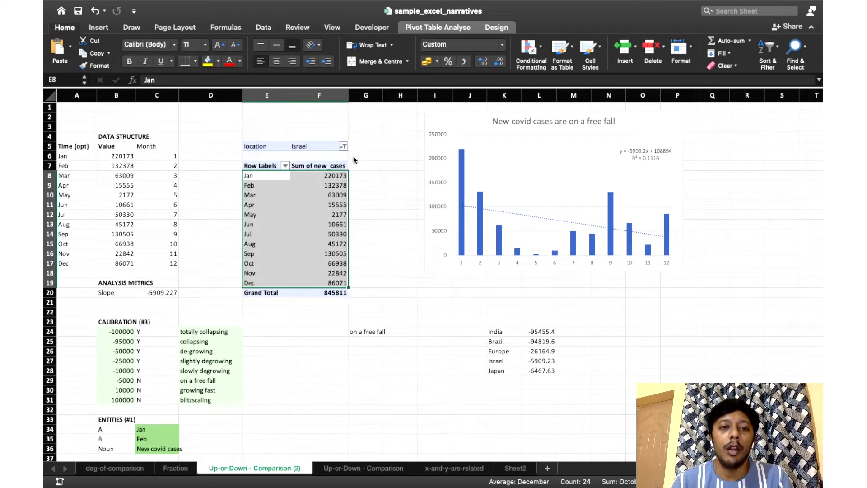
pyautogui.click(365, 194)
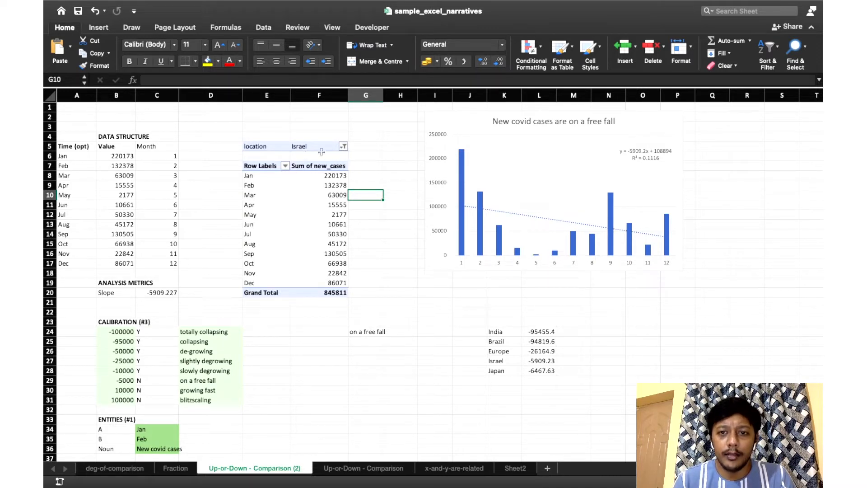
pyautogui.moveTo(554, 121)
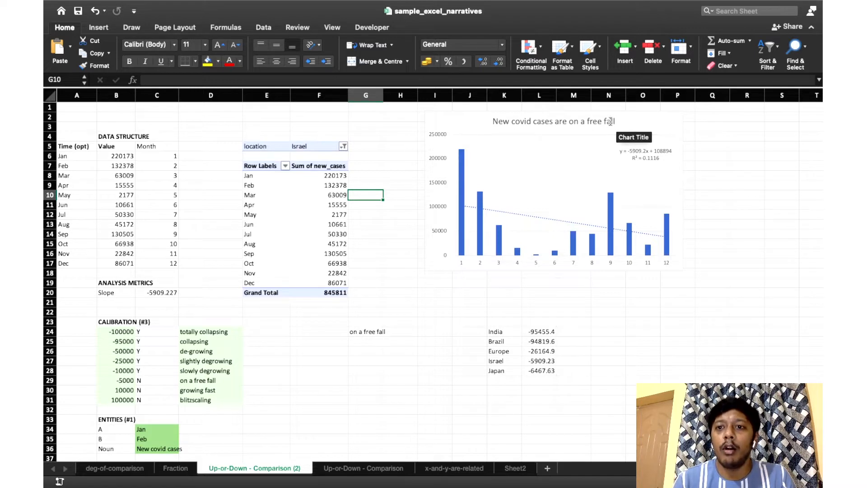
pyautogui.moveTo(525, 211)
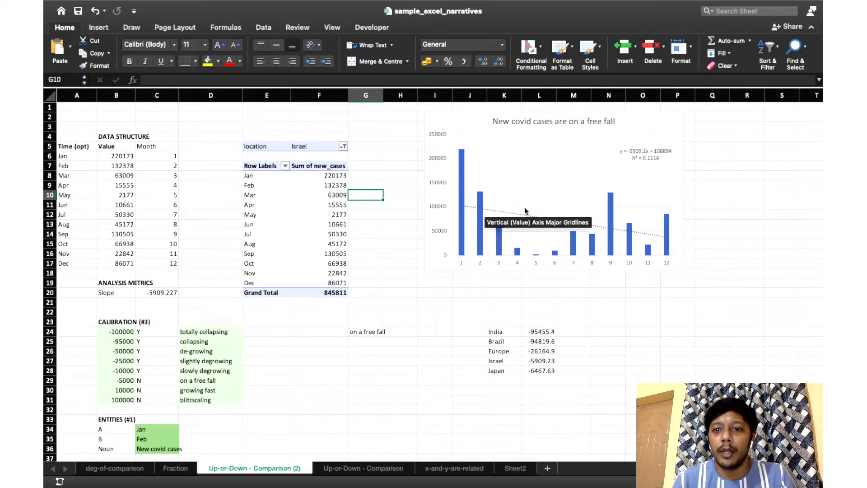
pyautogui.moveTo(539, 118)
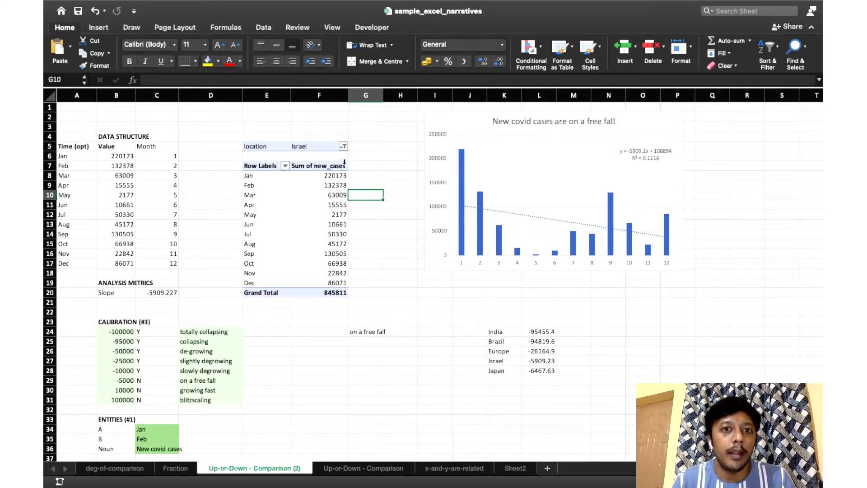
# Step: Return the location filter to India after briefly trying Europe
pyautogui.click(343, 146)
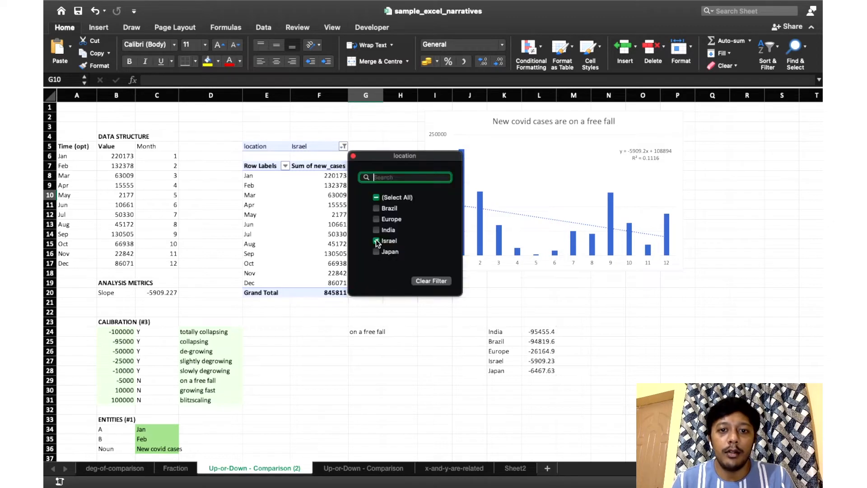
pyautogui.click(388, 229)
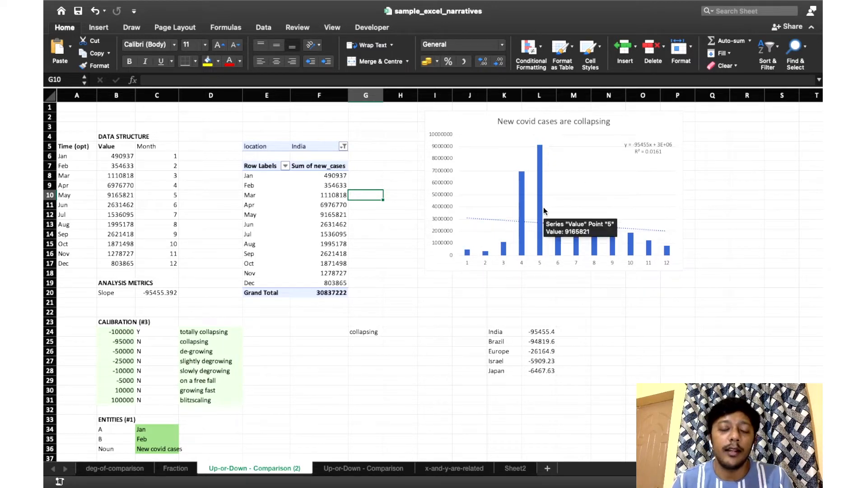
pyautogui.moveTo(318, 151)
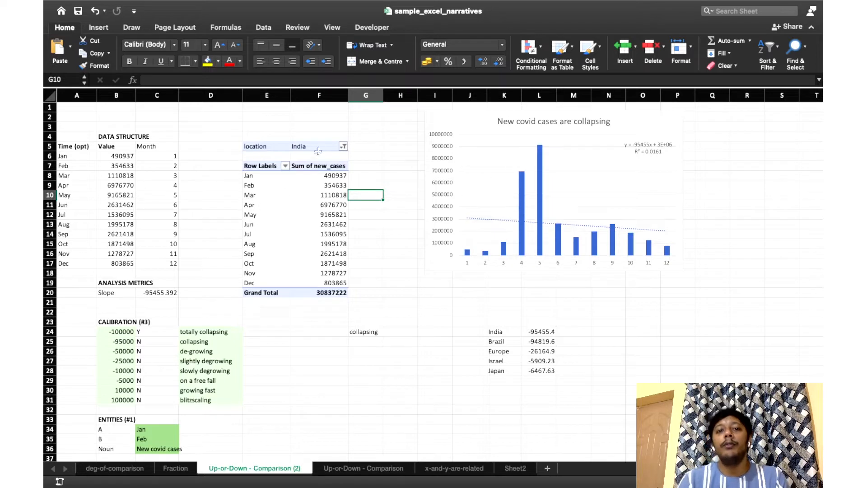
pyautogui.click(343, 146)
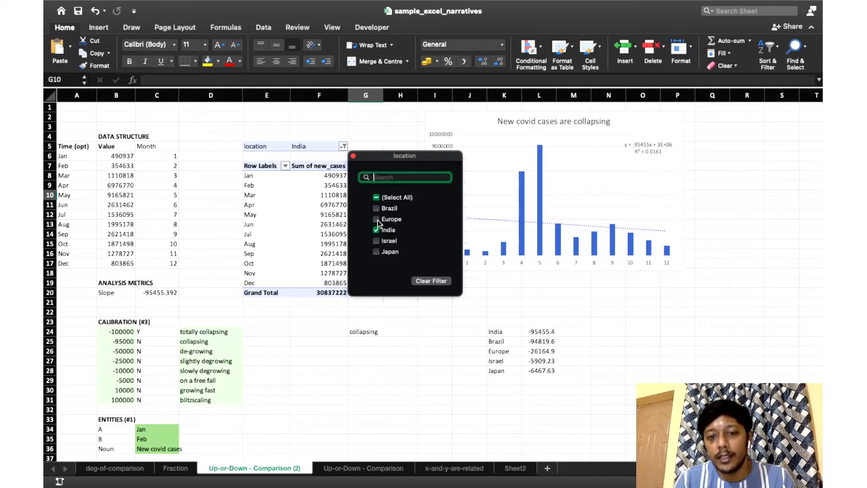
pyautogui.click(377, 219)
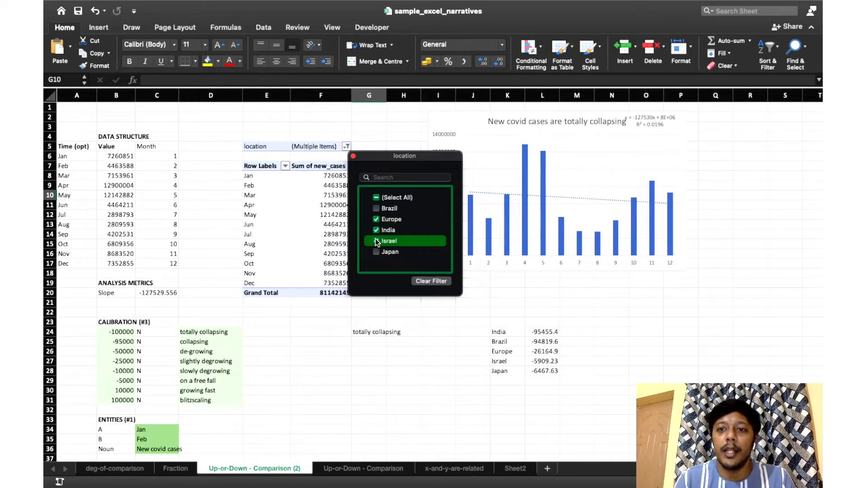
pyautogui.click(377, 230)
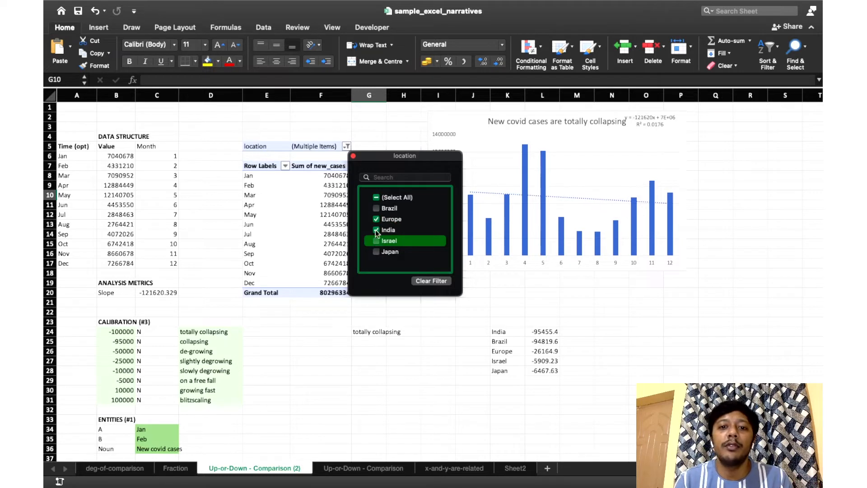
pyautogui.click(377, 230)
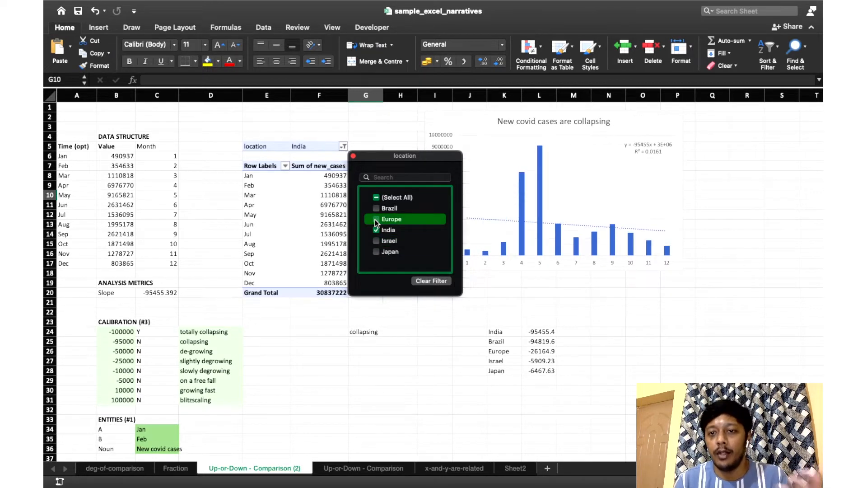
pyautogui.click(377, 229)
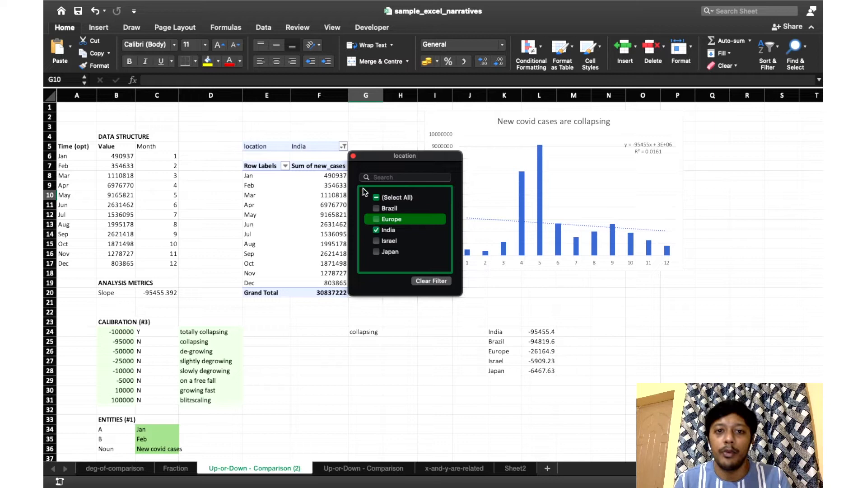
pyautogui.moveTo(355, 159)
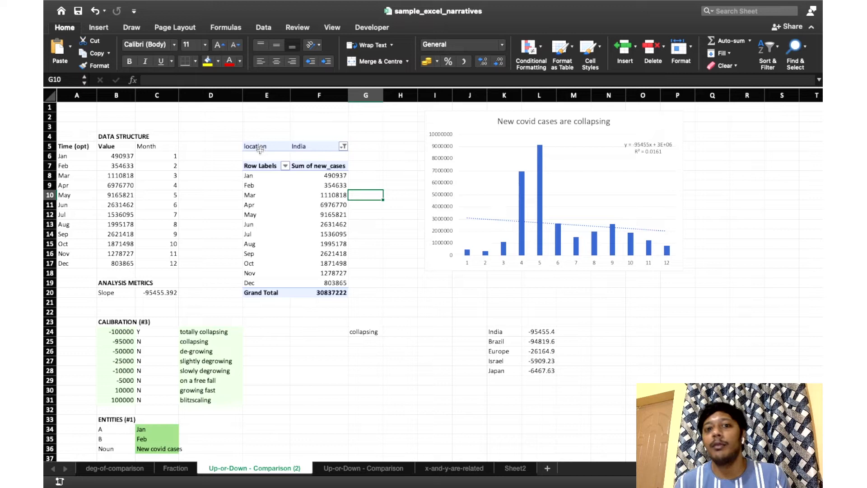
pyautogui.moveTo(142, 180)
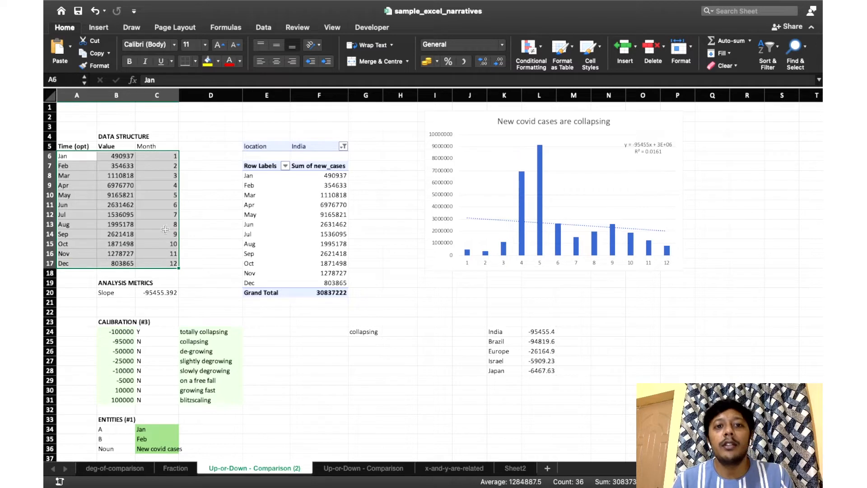
pyautogui.moveTo(295, 179)
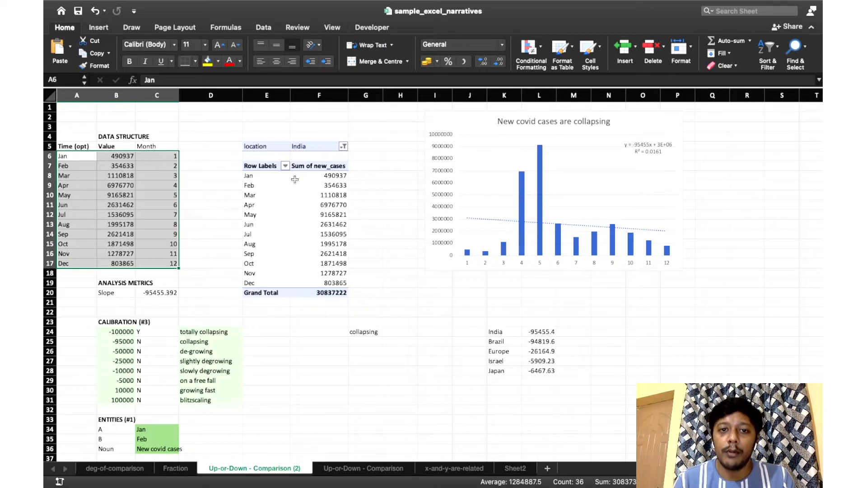
pyautogui.moveTo(103, 166)
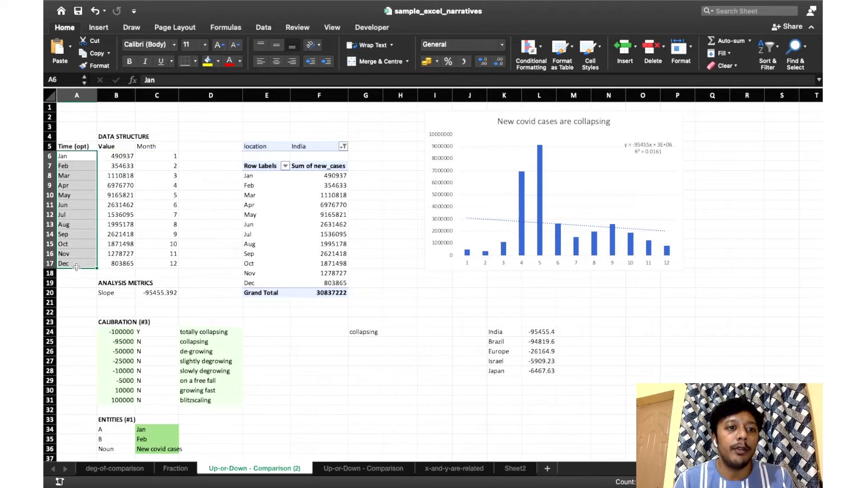
# Step: Point the chart's horizontal axis labels at the Month numbers in C6:C17
pyautogui.click(116, 156)
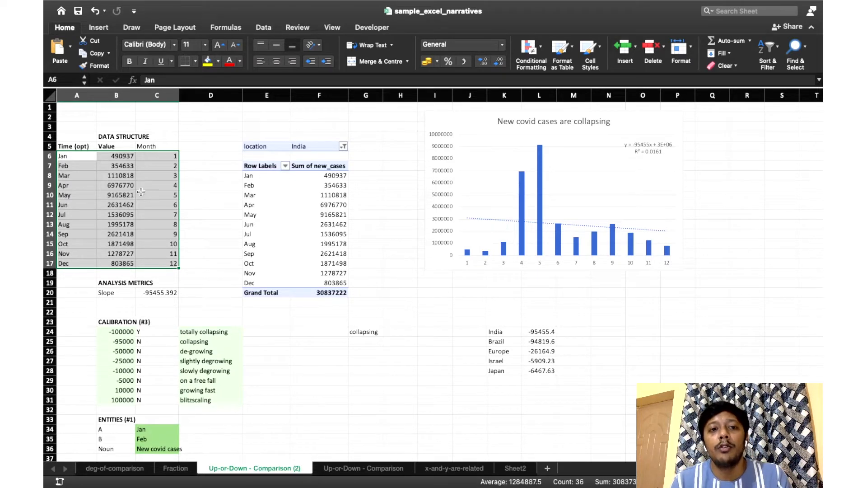
pyautogui.moveTo(625, 148)
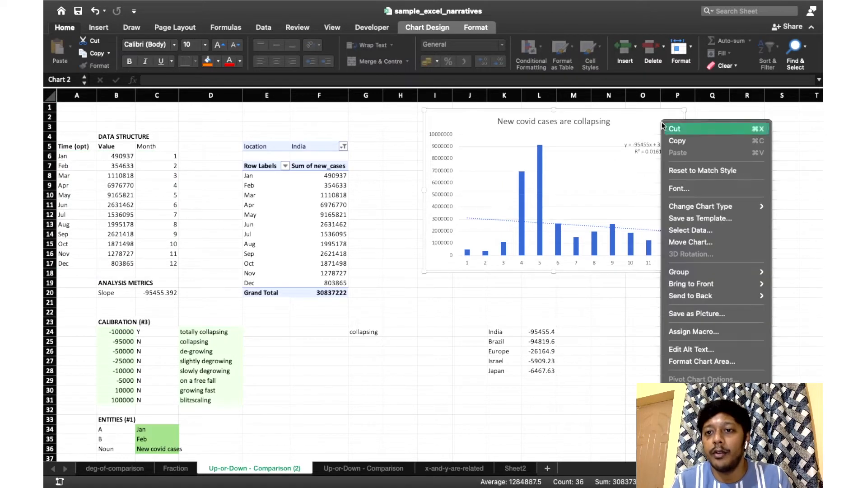
pyautogui.moveTo(701, 241)
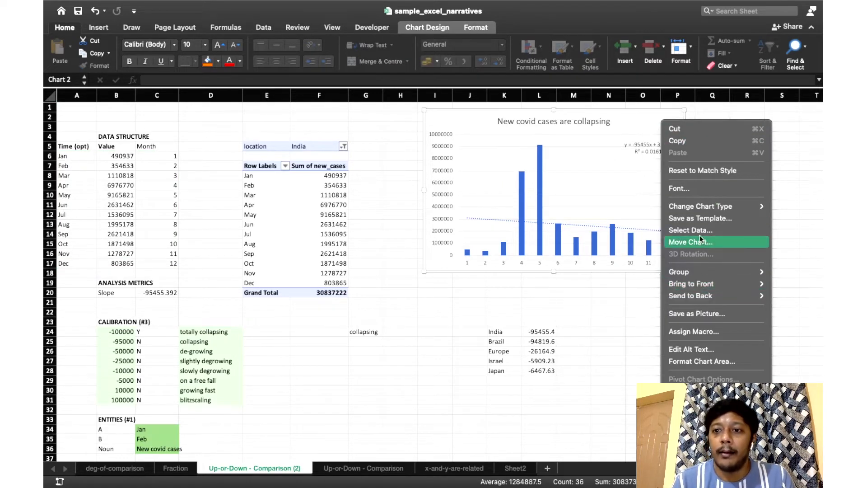
pyautogui.click(690, 230)
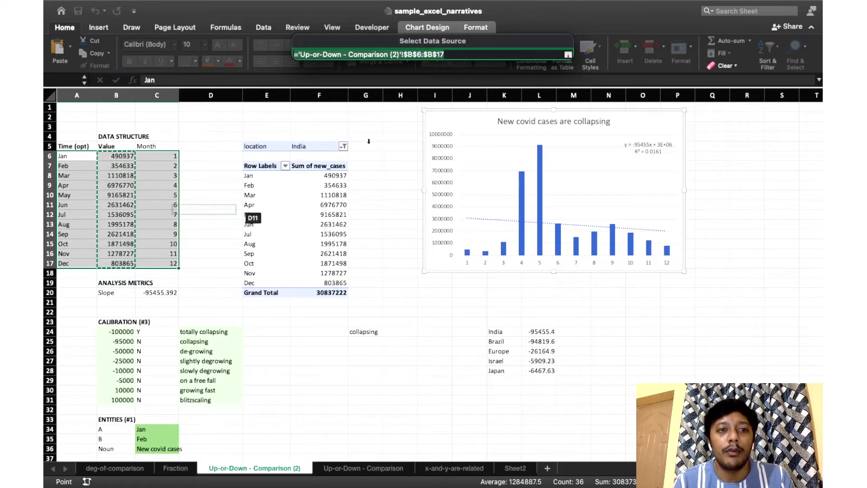
pyautogui.click(567, 54)
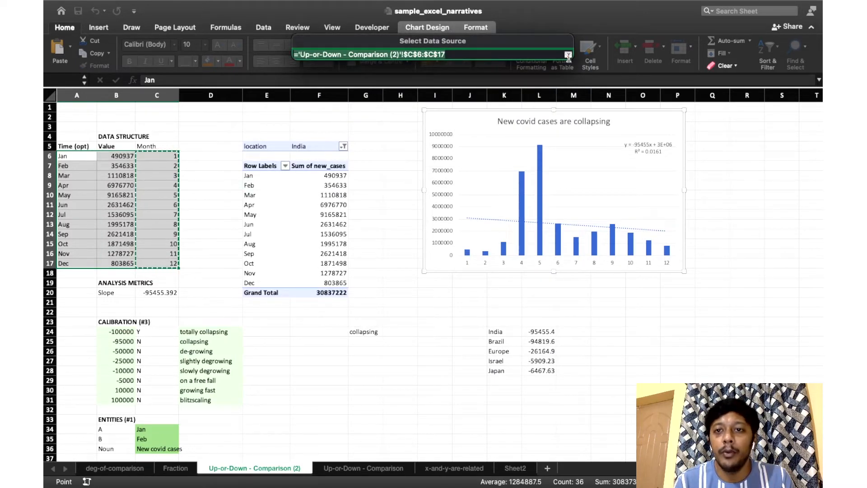
pyautogui.click(568, 54)
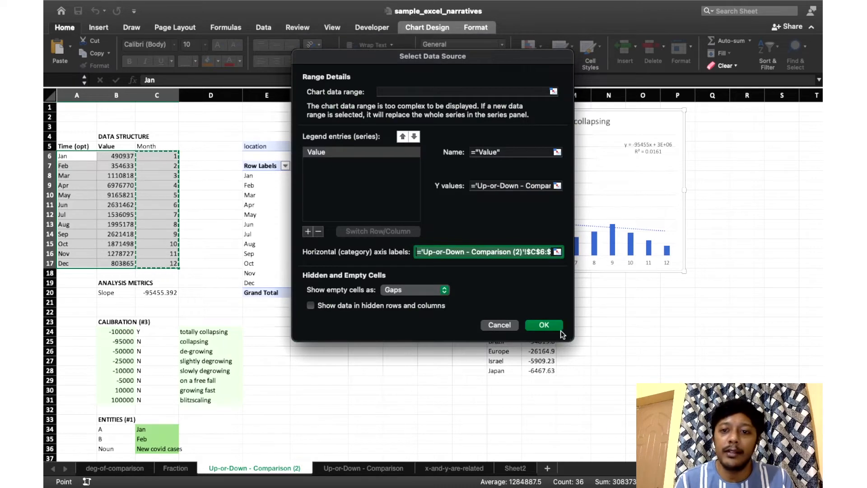
pyautogui.click(544, 325)
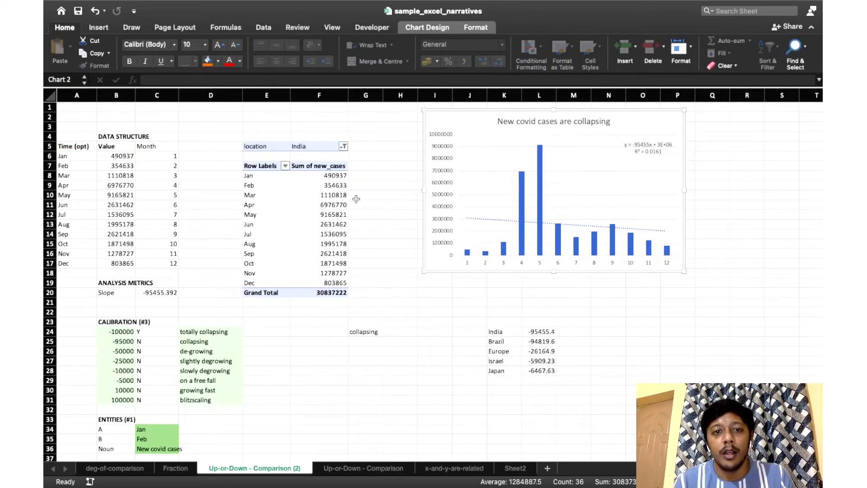
pyautogui.click(343, 146)
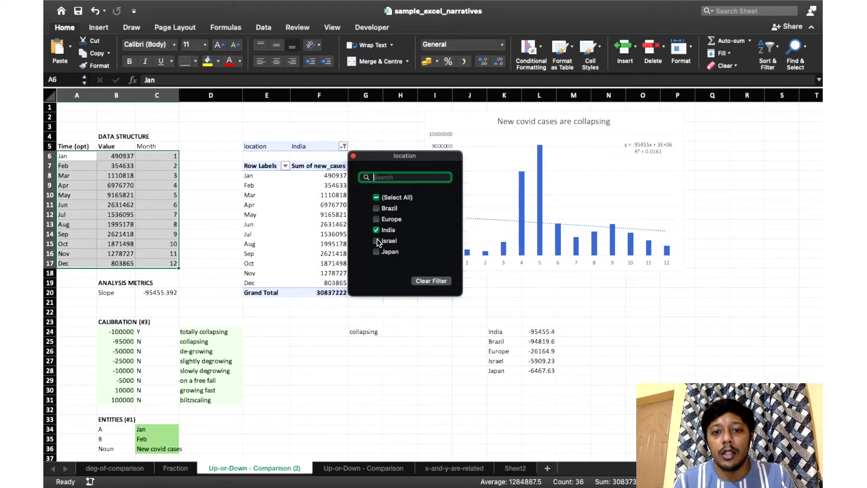
pyautogui.click(377, 240)
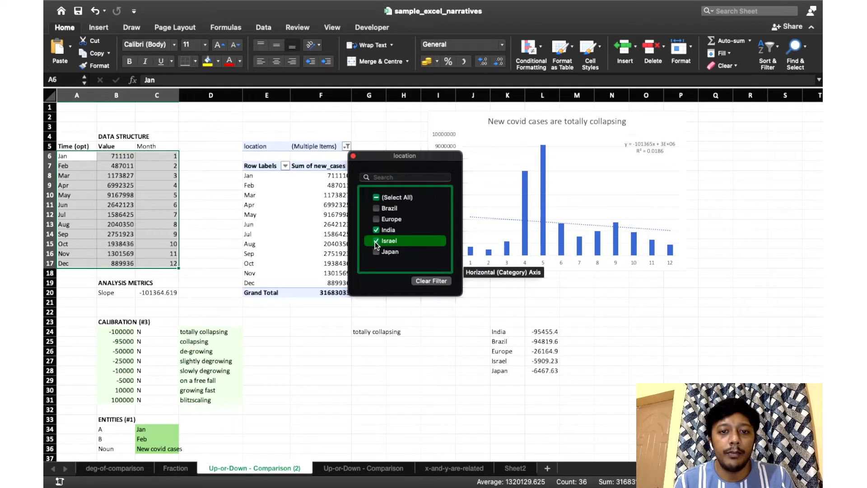
pyautogui.click(377, 241)
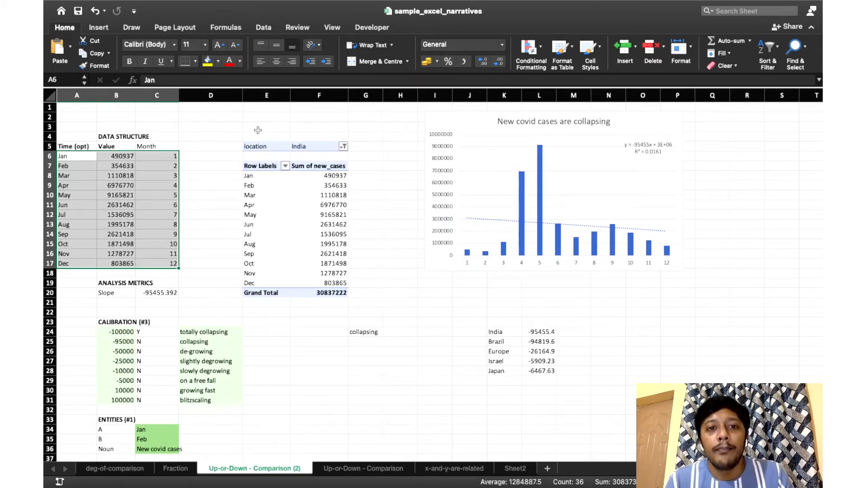
pyautogui.click(210, 156)
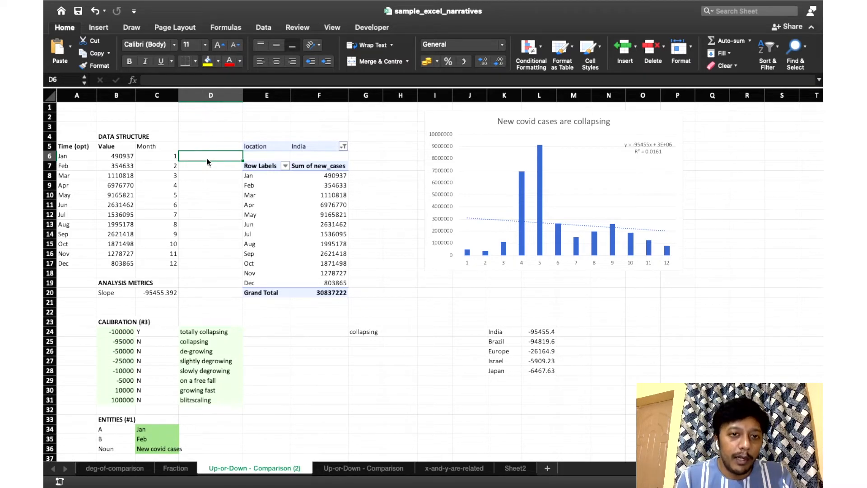
pyautogui.moveTo(667, 128)
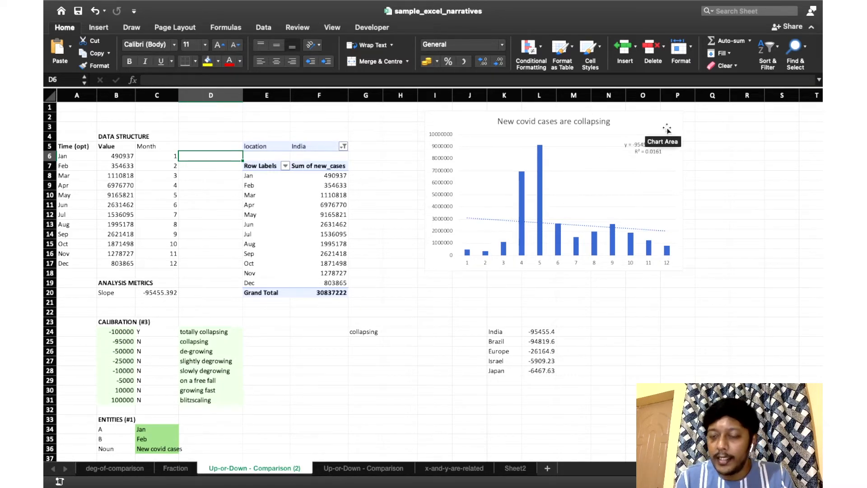
pyautogui.moveTo(492, 225)
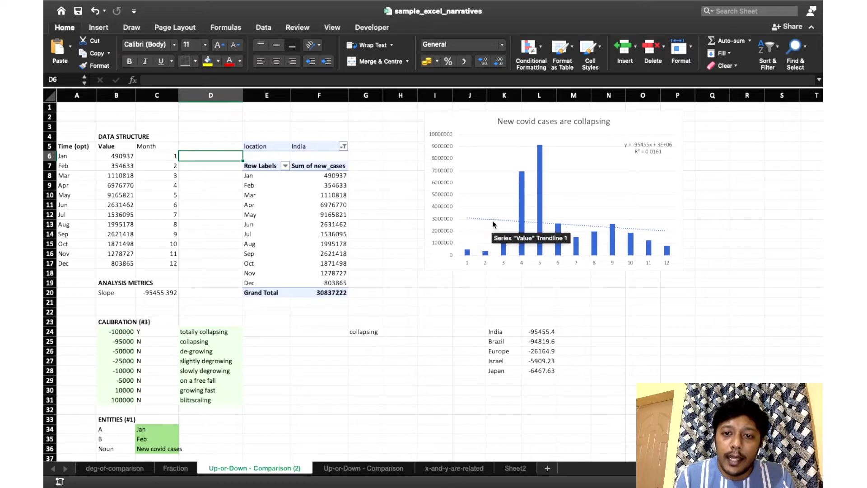
pyautogui.moveTo(490, 223)
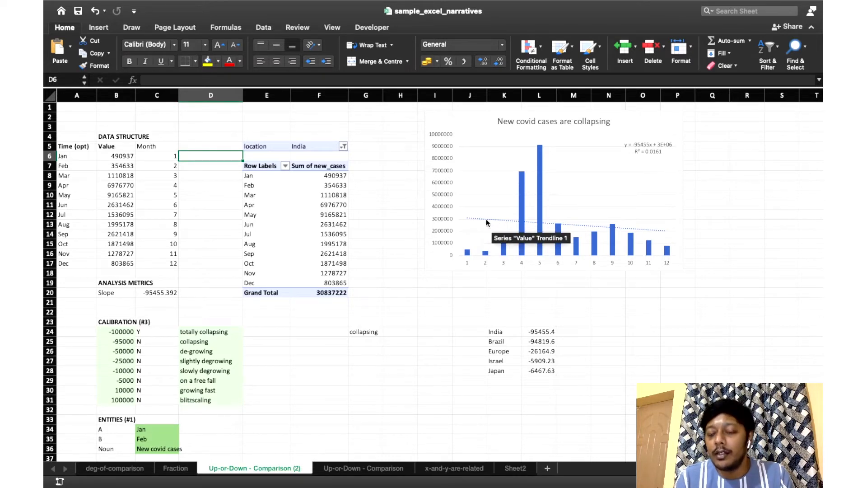
pyautogui.moveTo(493, 218)
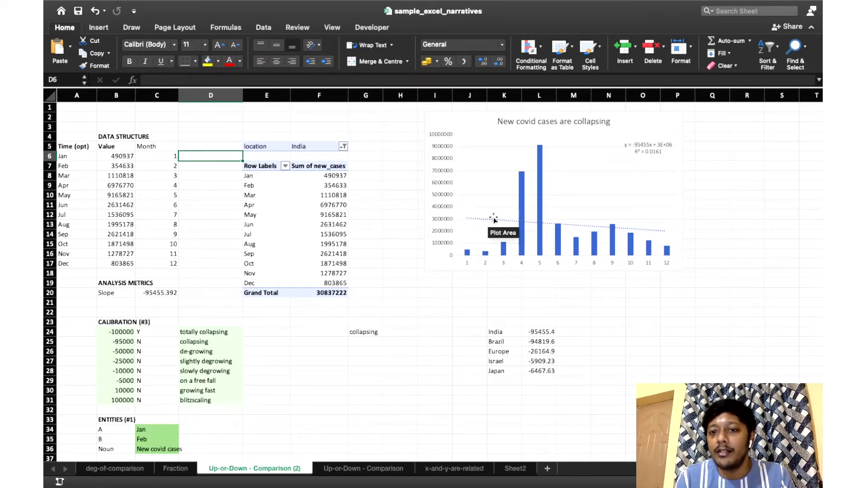
pyautogui.moveTo(644, 159)
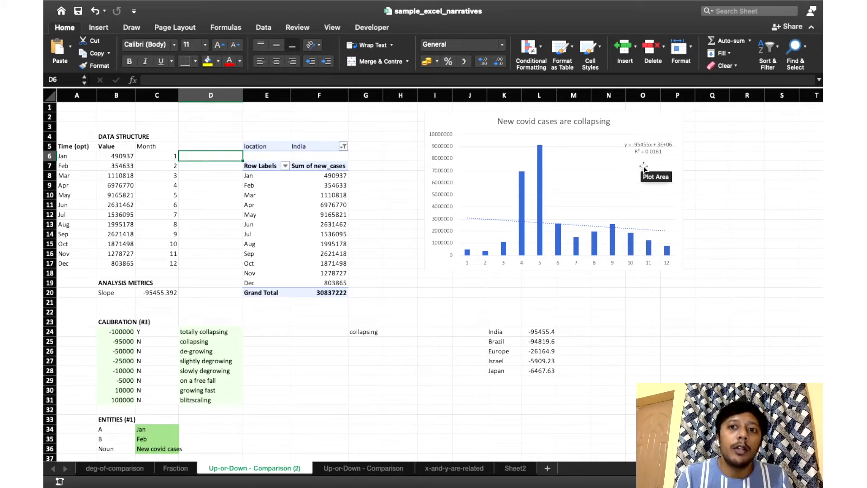
pyautogui.moveTo(644, 149)
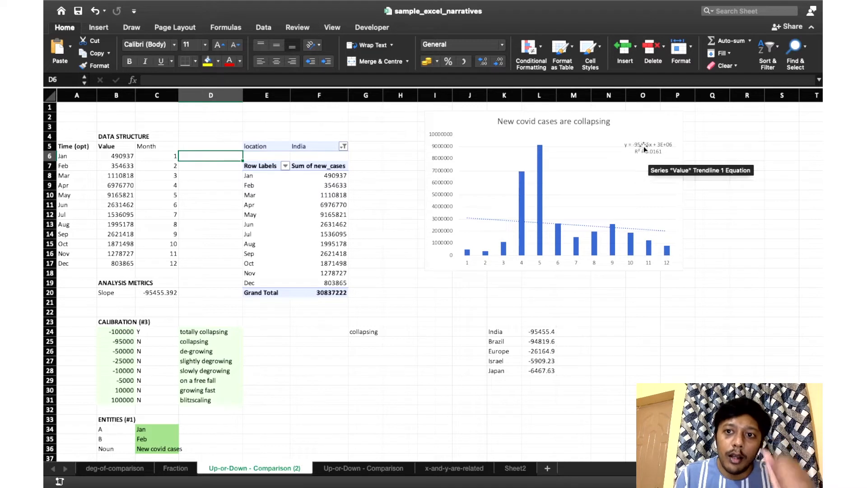
pyautogui.moveTo(645, 145)
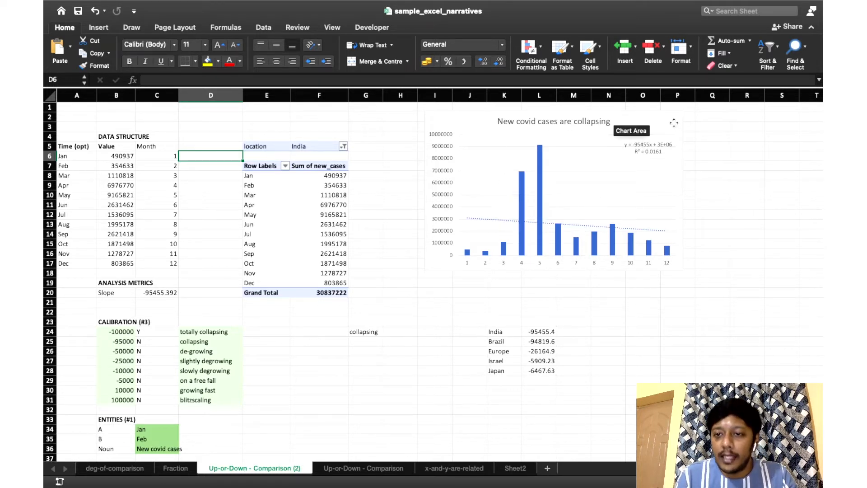
# Step: Add a Linear trendline to the new covid cases bar chart
pyautogui.click(553, 194)
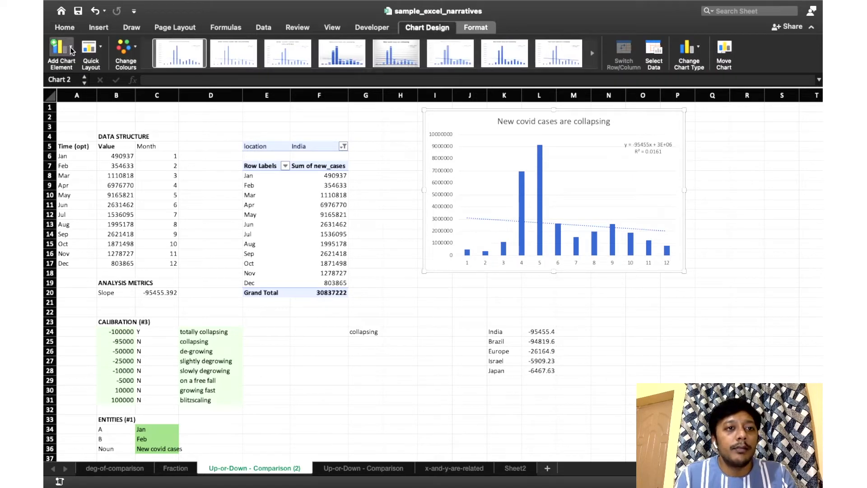
pyautogui.click(61, 52)
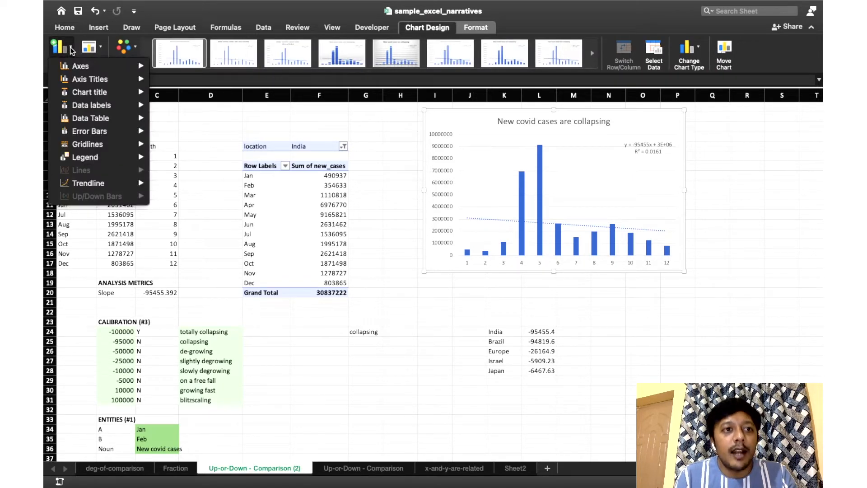
pyautogui.click(89, 183)
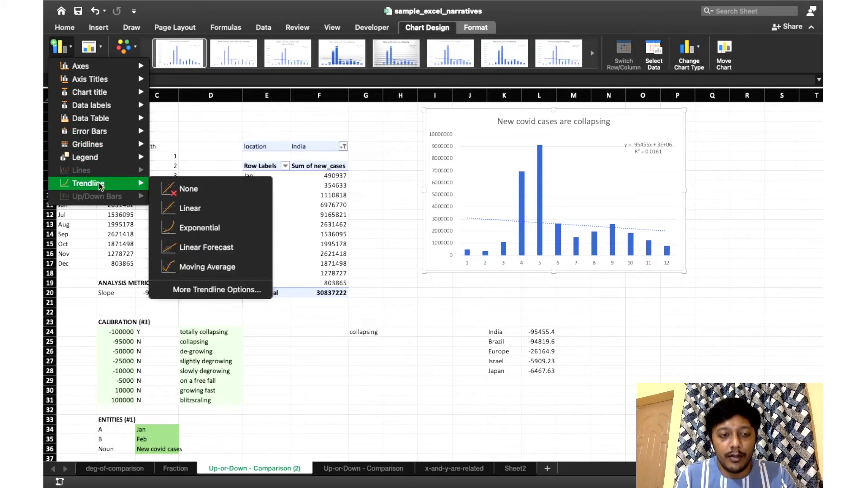
pyautogui.moveTo(189, 208)
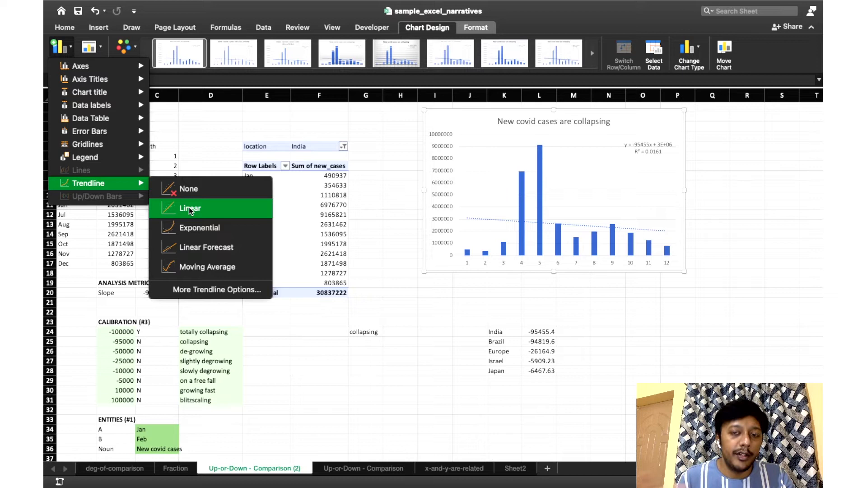
pyautogui.click(190, 208)
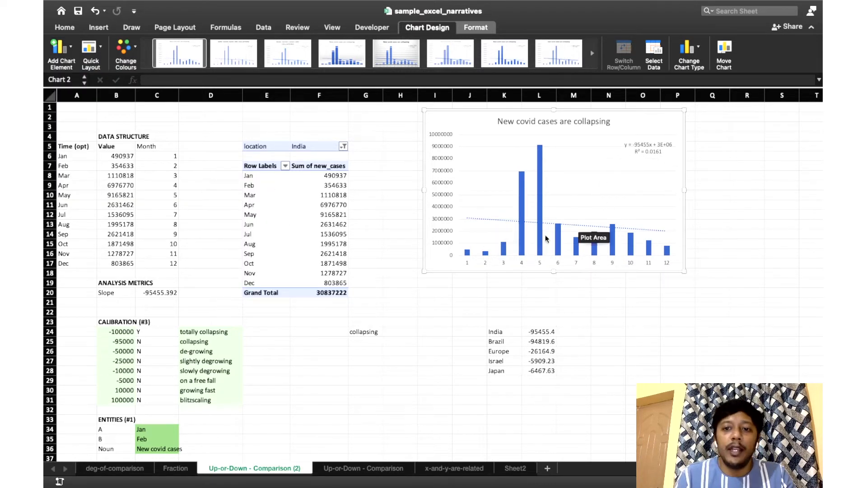
pyautogui.moveTo(638, 233)
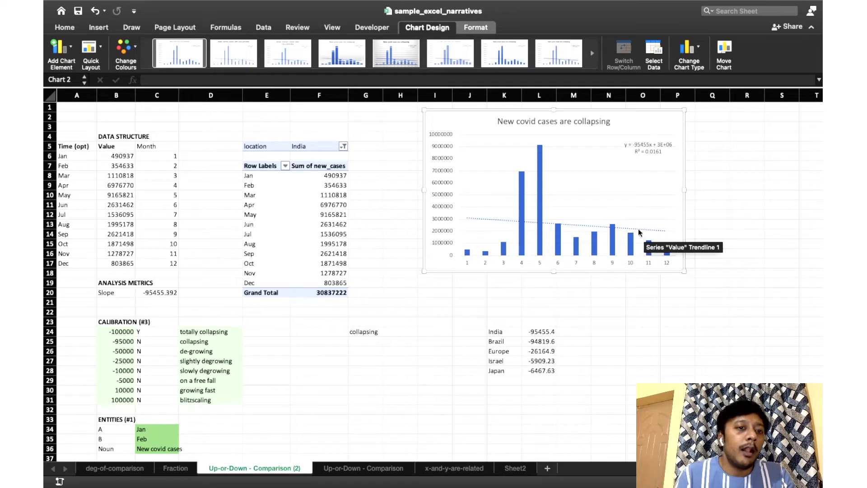
pyautogui.moveTo(648, 148)
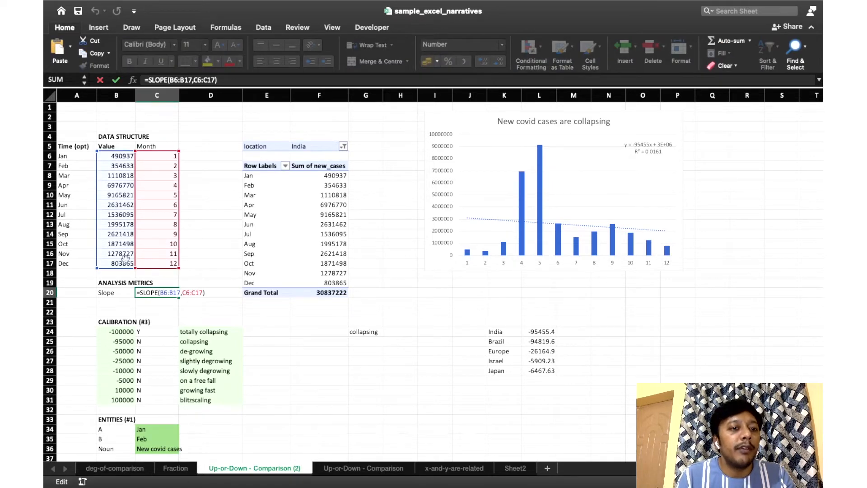
pyautogui.press('Return')
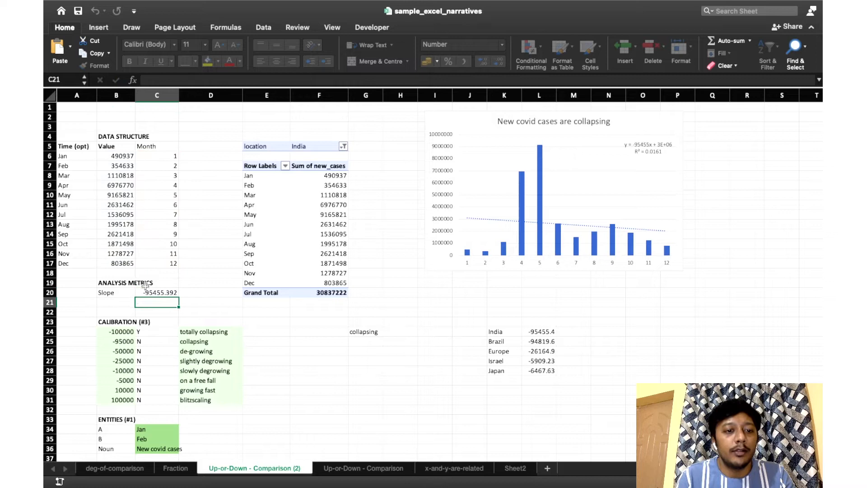
pyautogui.click(157, 292)
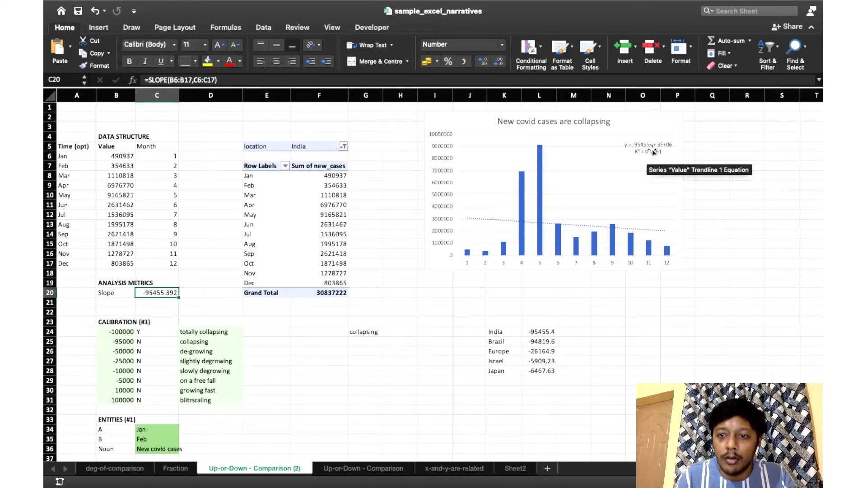
pyautogui.moveTo(163, 292)
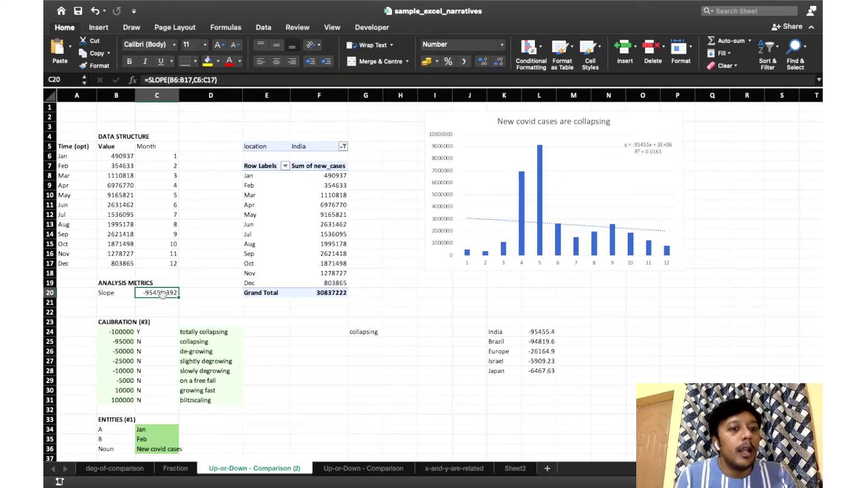
pyautogui.click(210, 292)
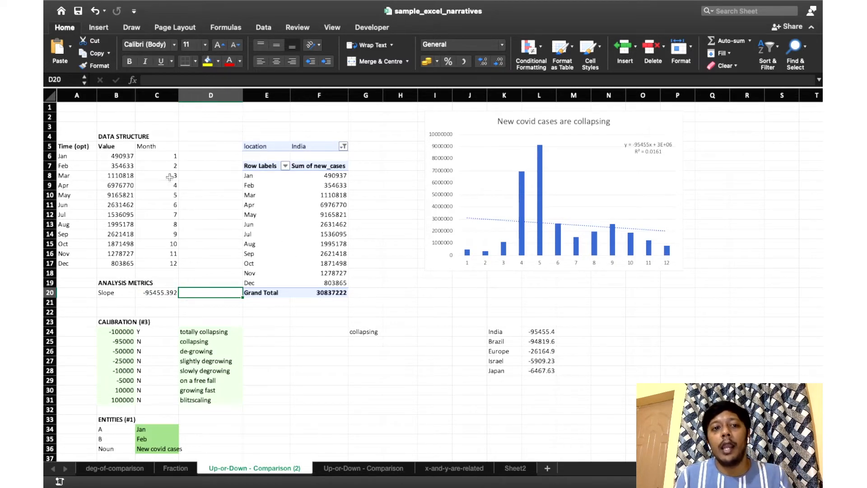
pyautogui.moveTo(487, 116)
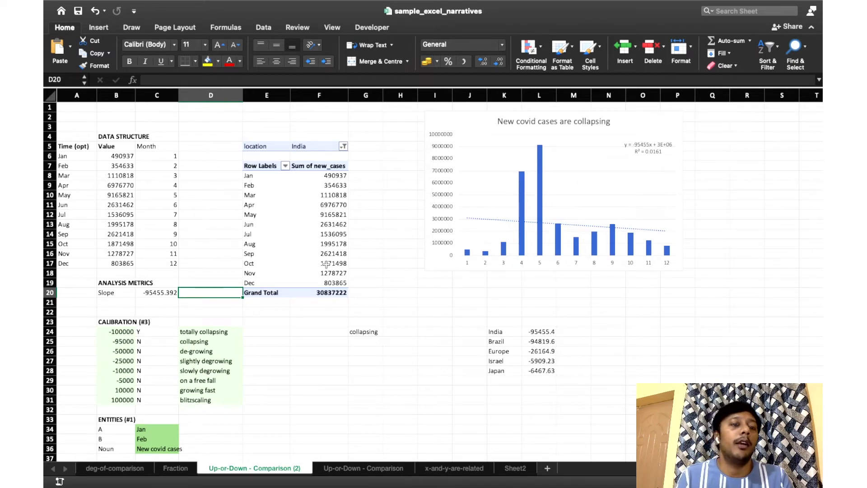
pyautogui.click(156, 293)
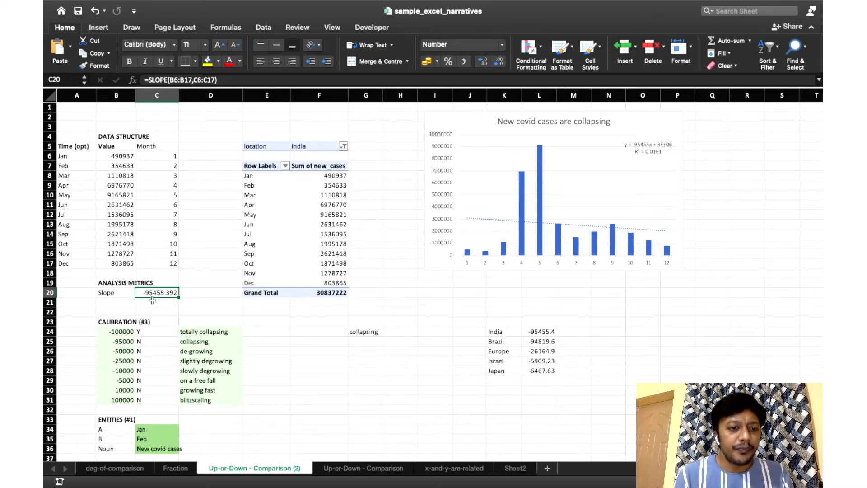
pyautogui.moveTo(497, 331)
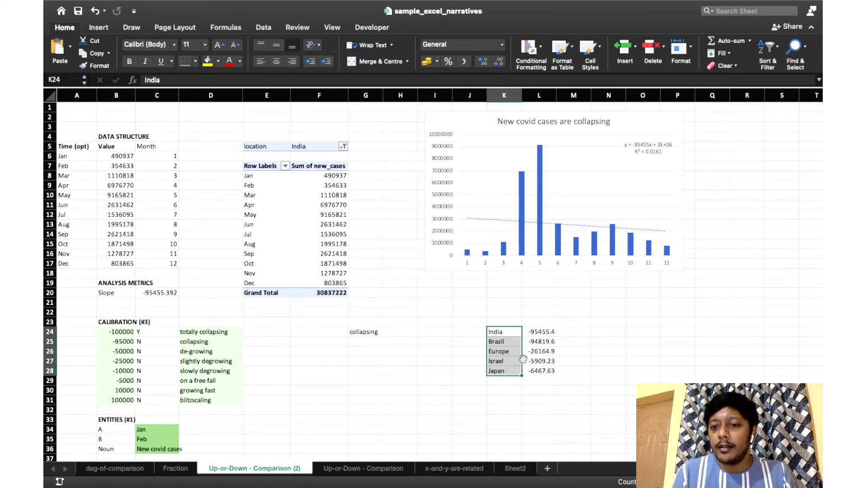
pyautogui.click(539, 341)
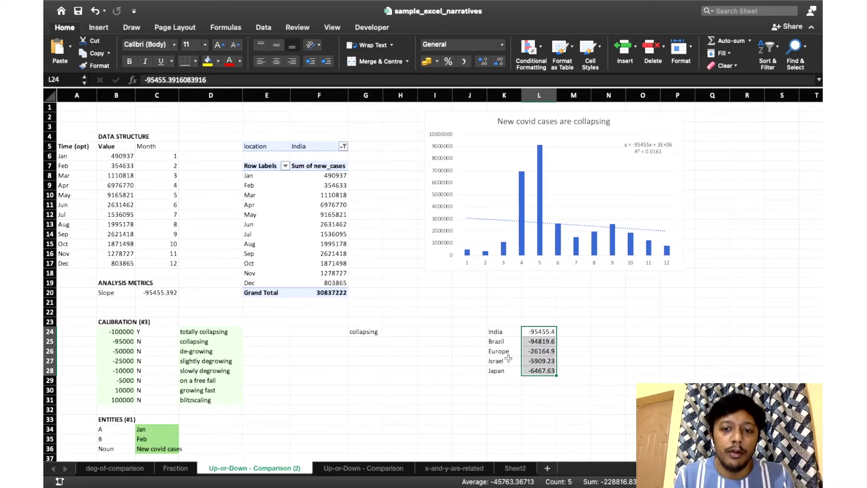
pyautogui.click(434, 370)
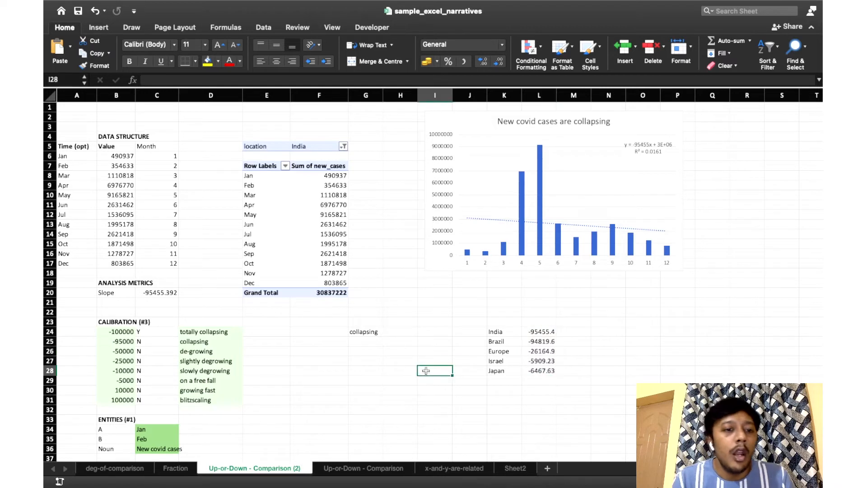
pyautogui.click(116, 331)
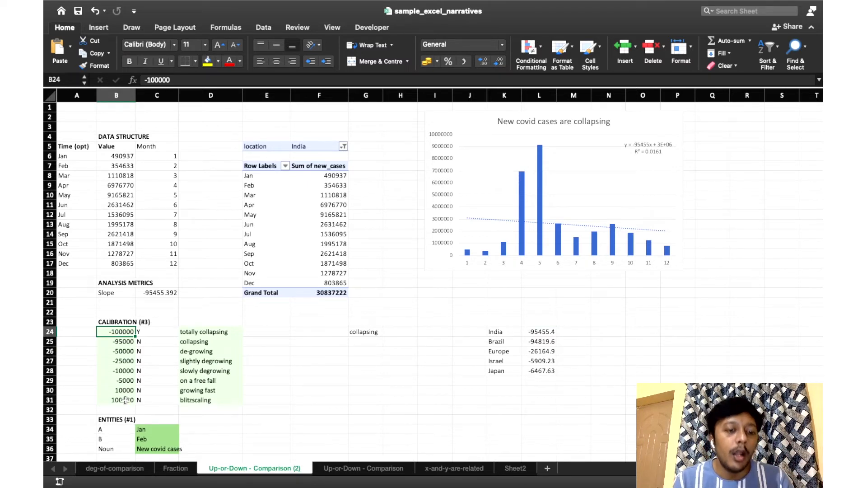
pyautogui.click(210, 331)
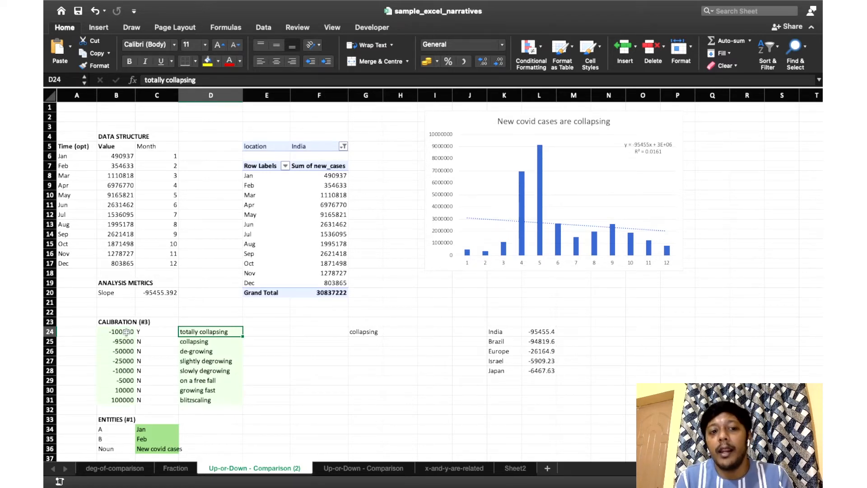
pyautogui.moveTo(157, 331)
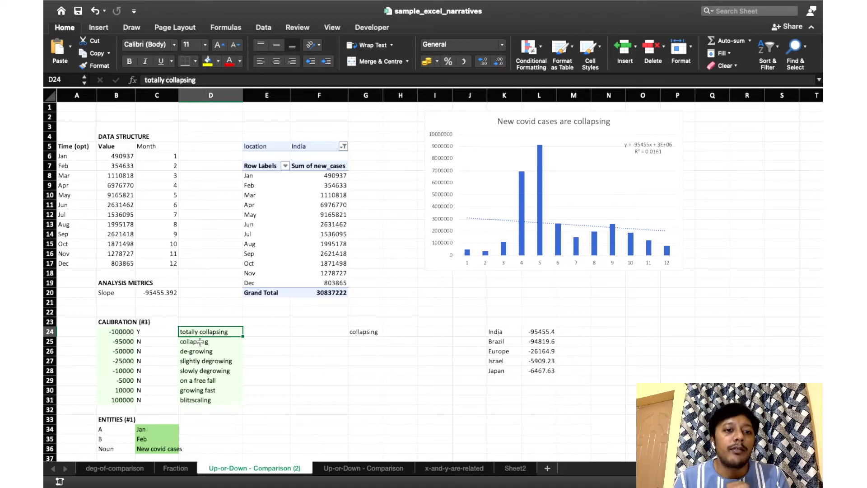
pyautogui.click(210, 341)
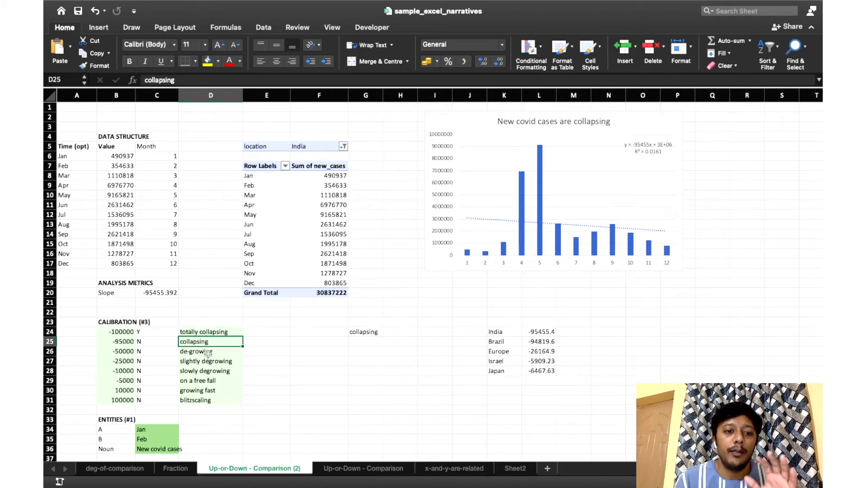
pyautogui.click(210, 360)
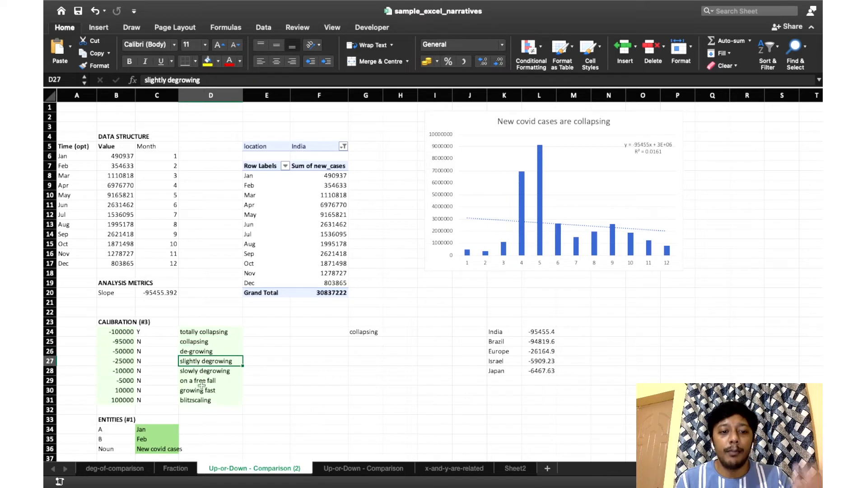
pyautogui.click(210, 390)
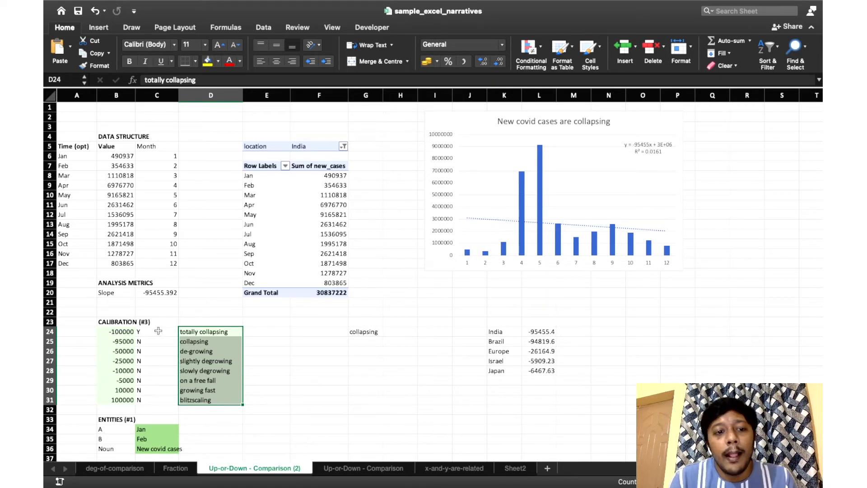
pyautogui.click(157, 331)
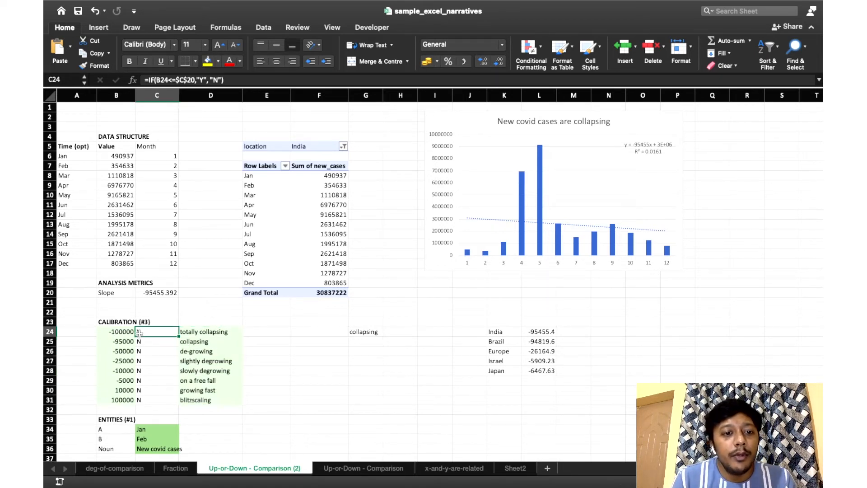
pyautogui.doubleClick(156, 331)
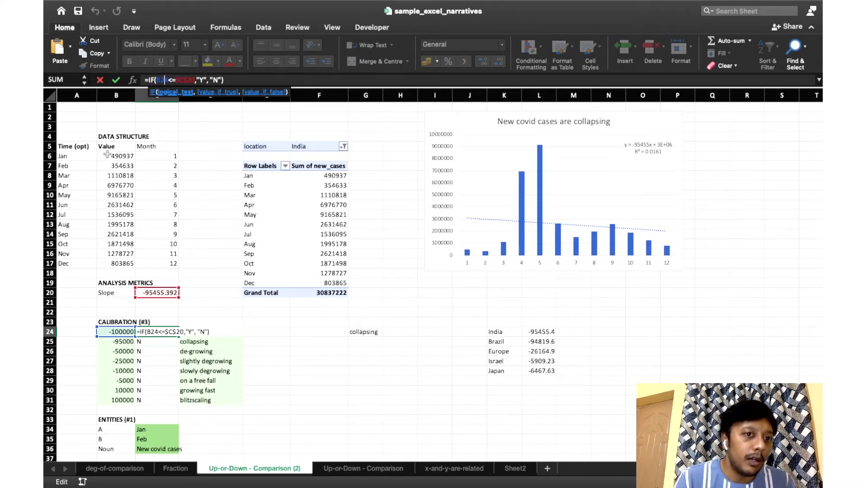
pyautogui.moveTo(190, 120)
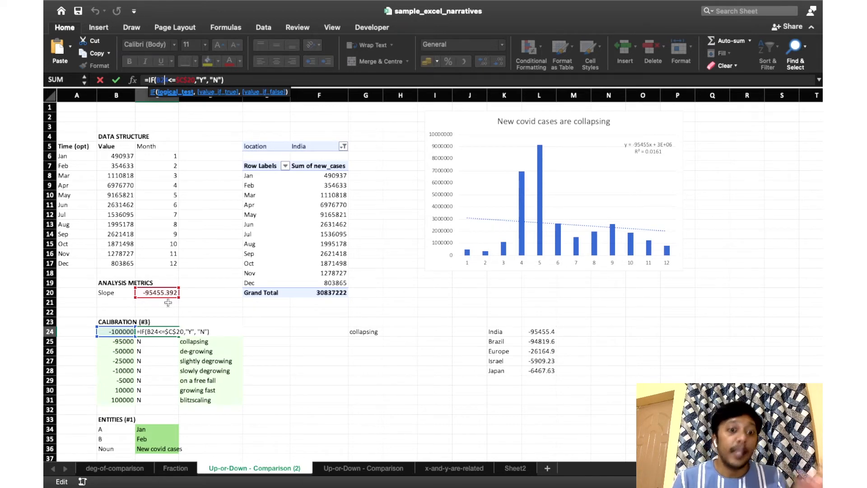
pyautogui.press('Return')
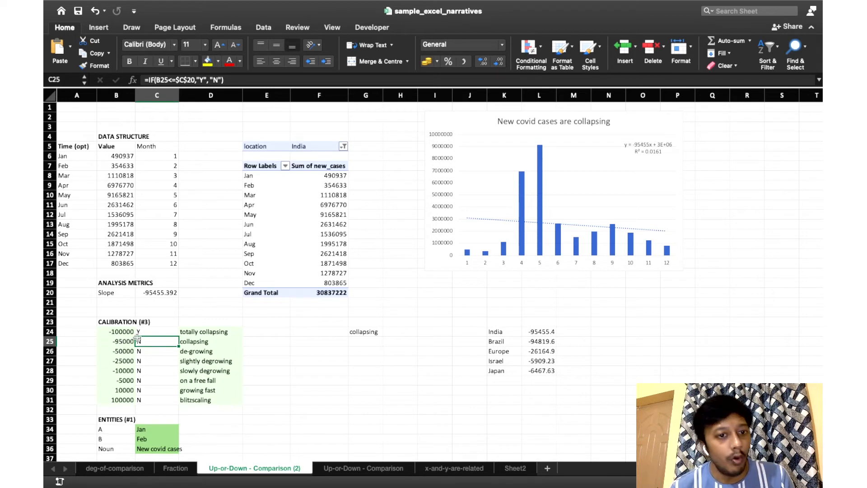
pyautogui.write('N')
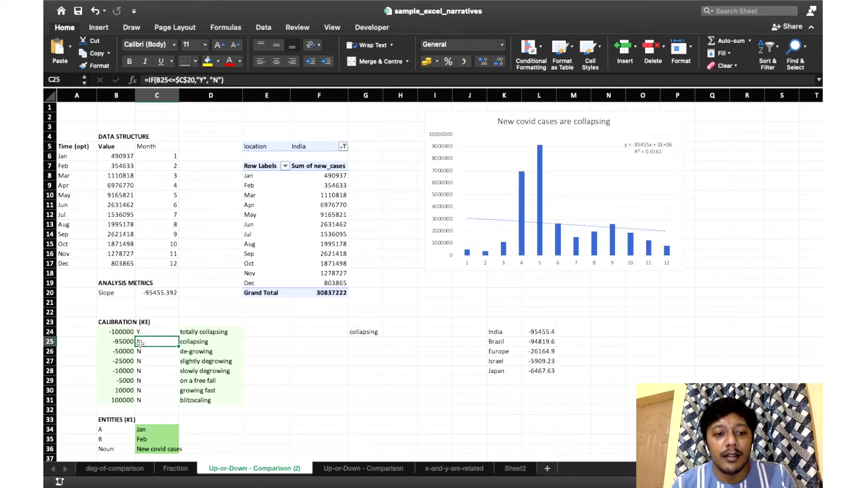
pyautogui.write('N')
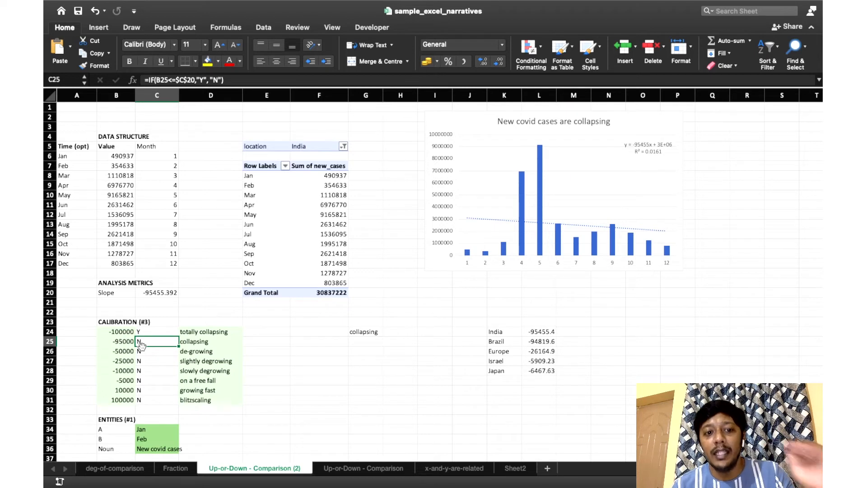
pyautogui.click(210, 341)
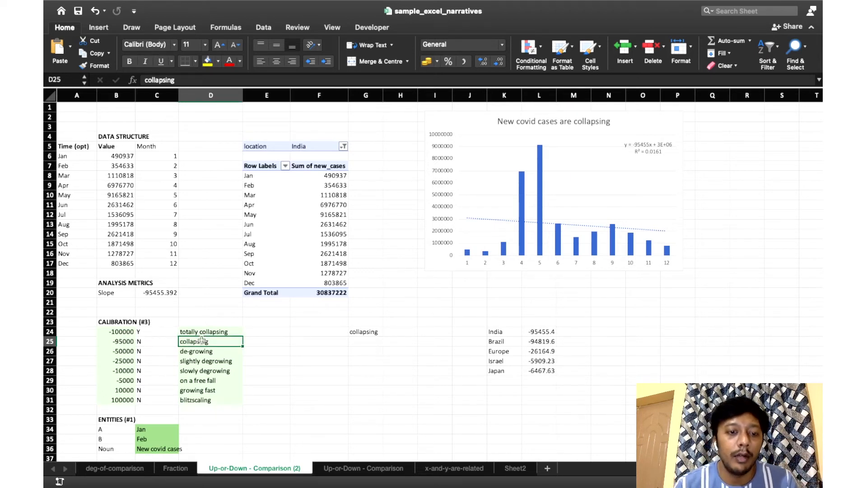
pyautogui.moveTo(621, 118)
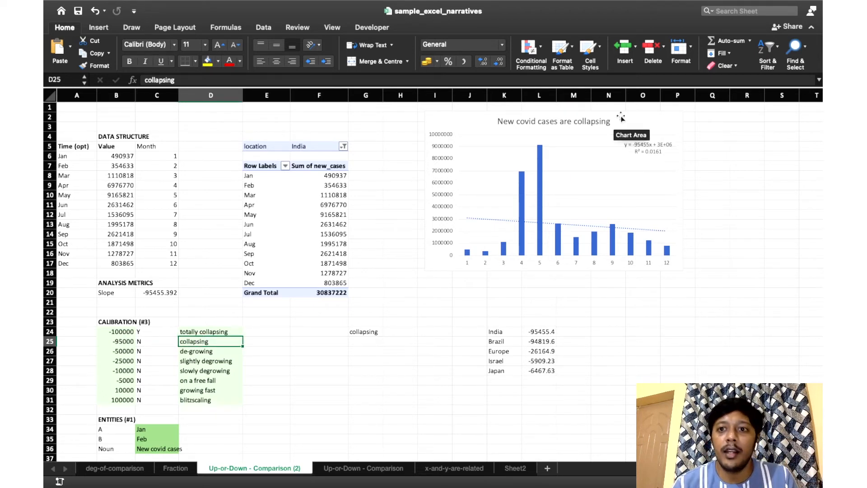
pyautogui.moveTo(216, 380)
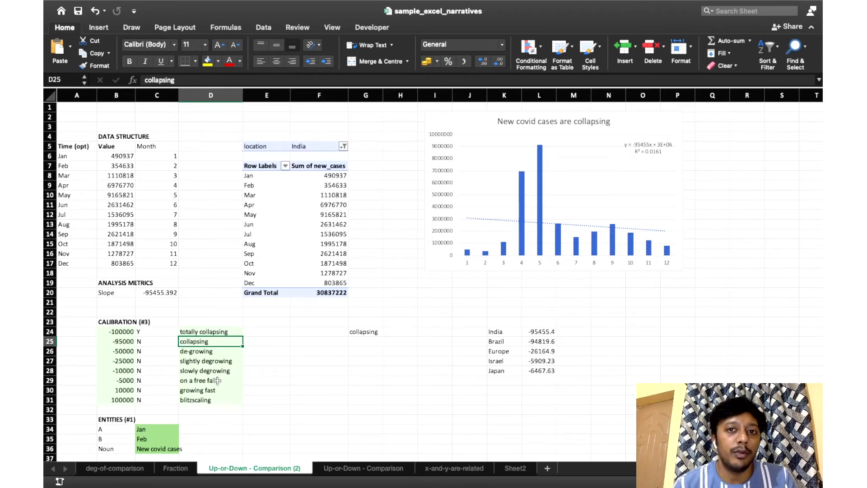
pyautogui.scroll(-3)
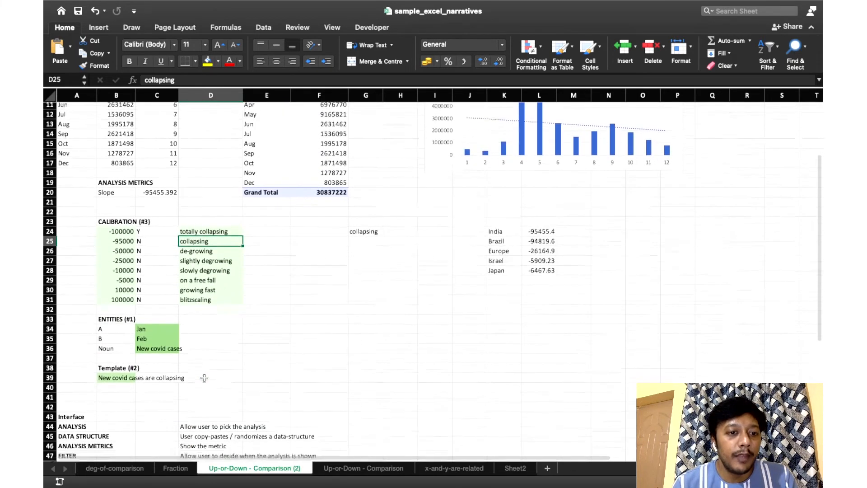
# Step: Append &G24 to the template sentence formula, then scroll back up to the chart
pyautogui.click(116, 427)
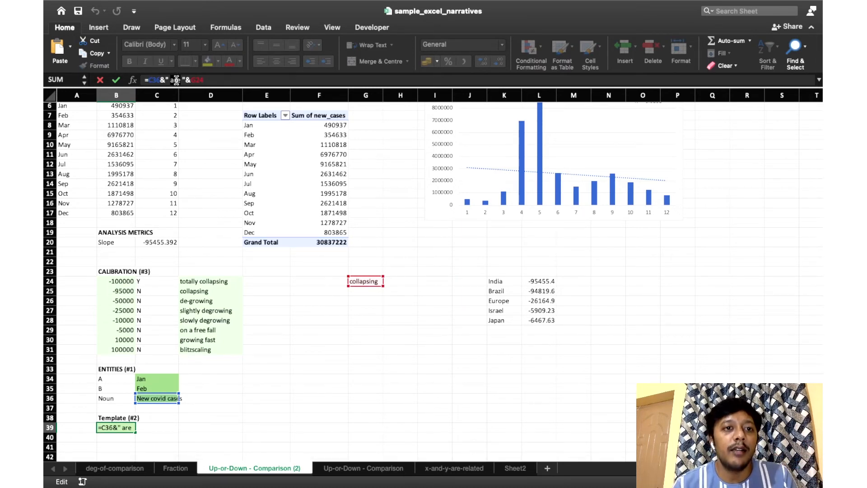
pyautogui.write('"&G24')
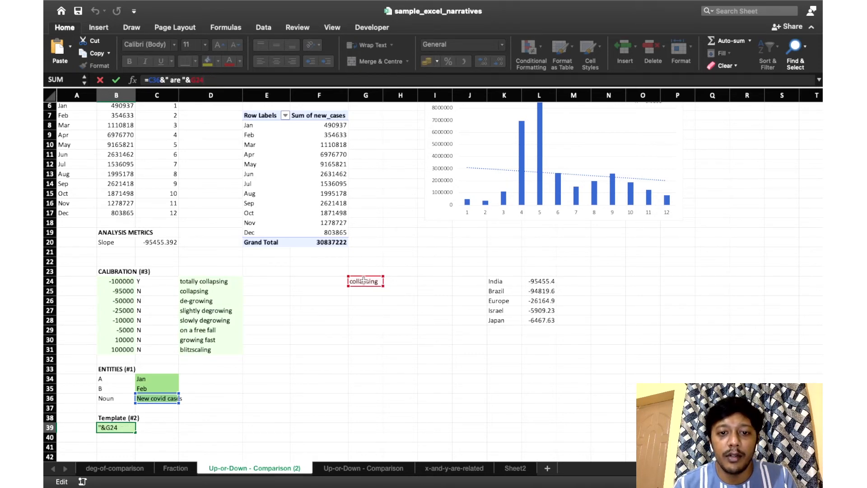
pyautogui.moveTo(263, 372)
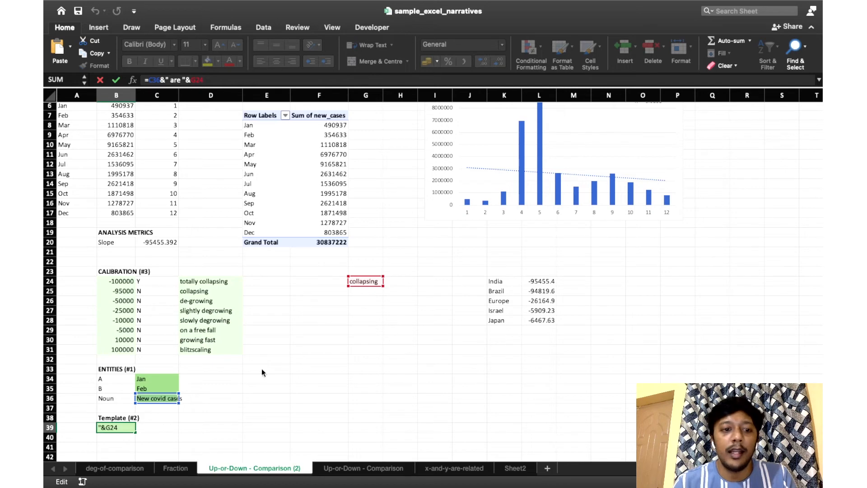
pyautogui.press('Return')
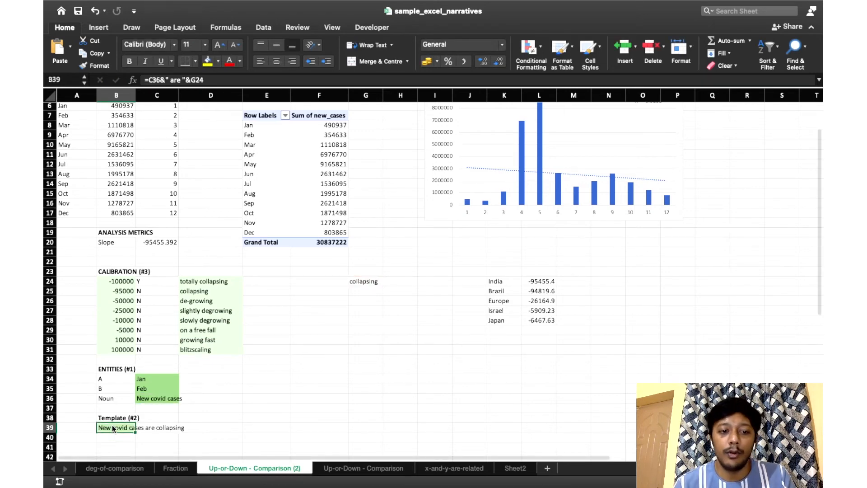
pyautogui.scroll(3)
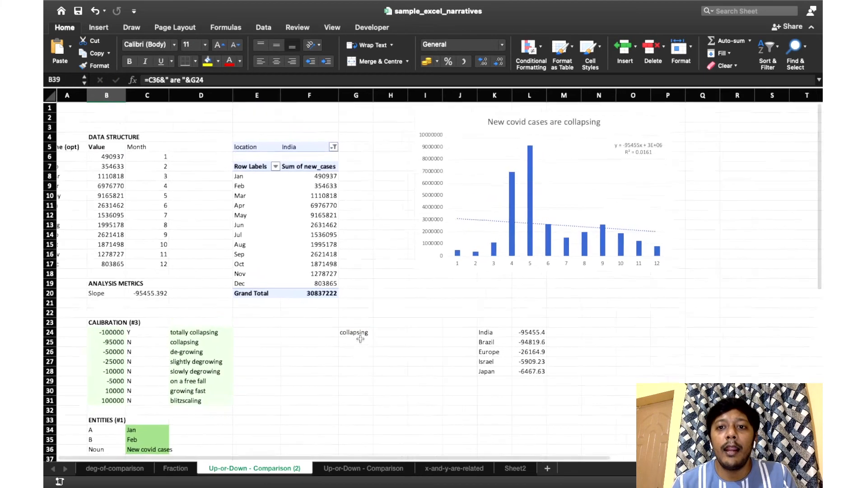
pyautogui.click(351, 331)
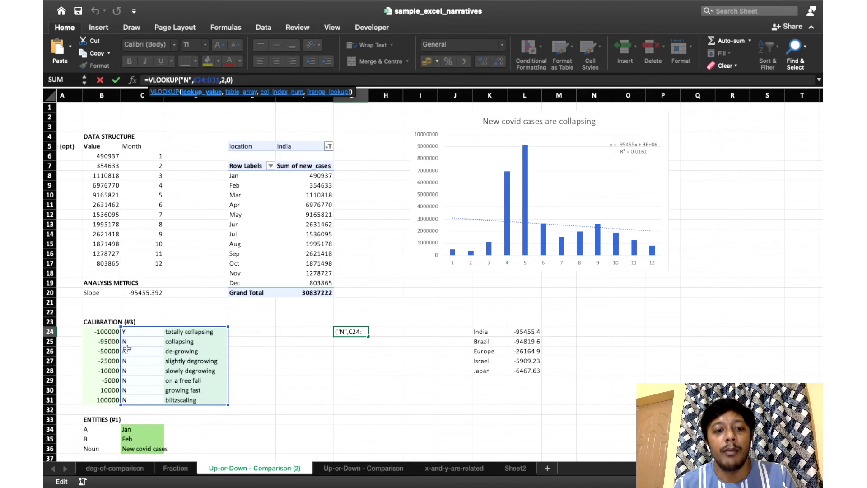
pyautogui.moveTo(286, 334)
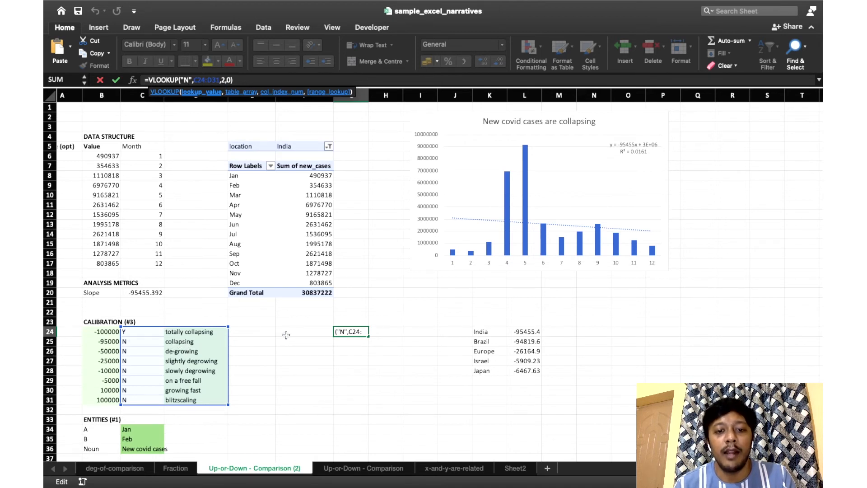
pyautogui.press('Return')
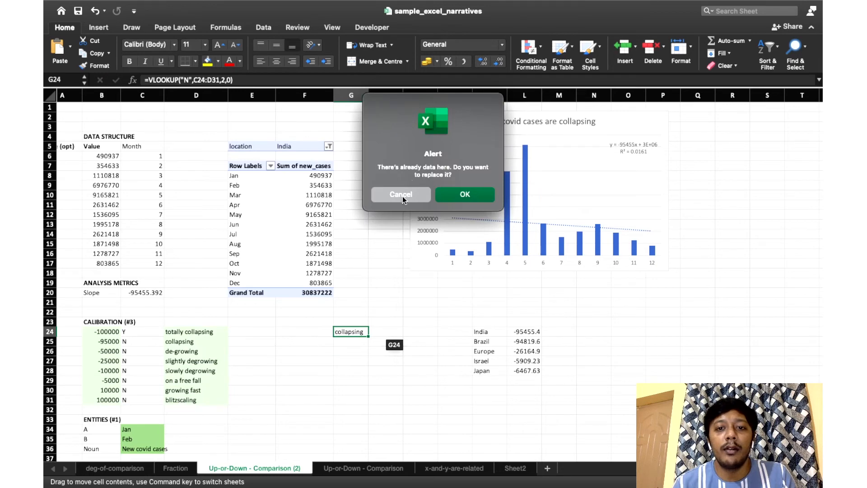
pyautogui.click(400, 195)
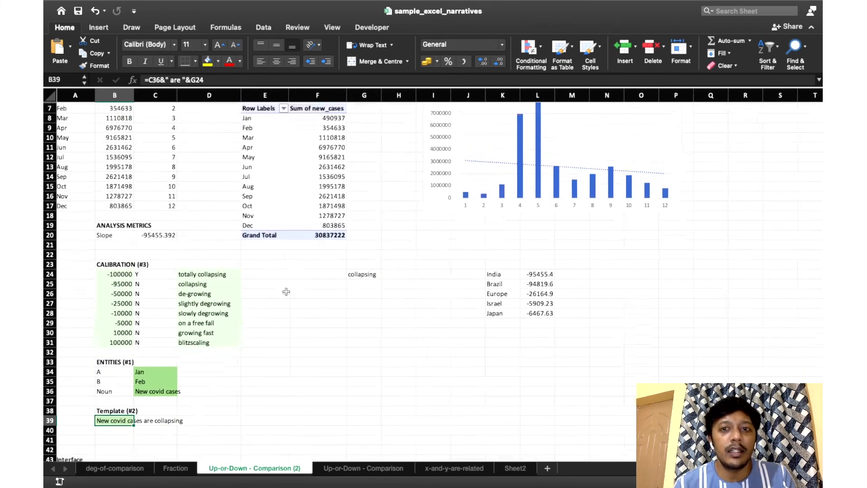
pyautogui.click(551, 193)
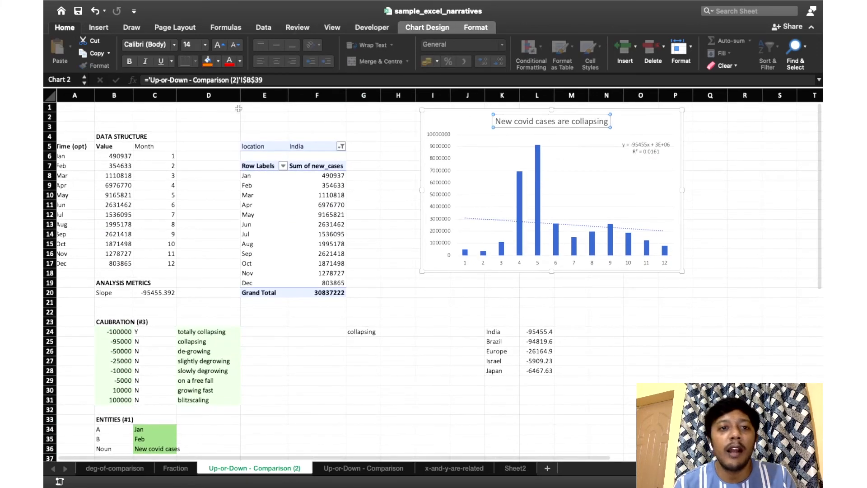
pyautogui.moveTo(268, 80)
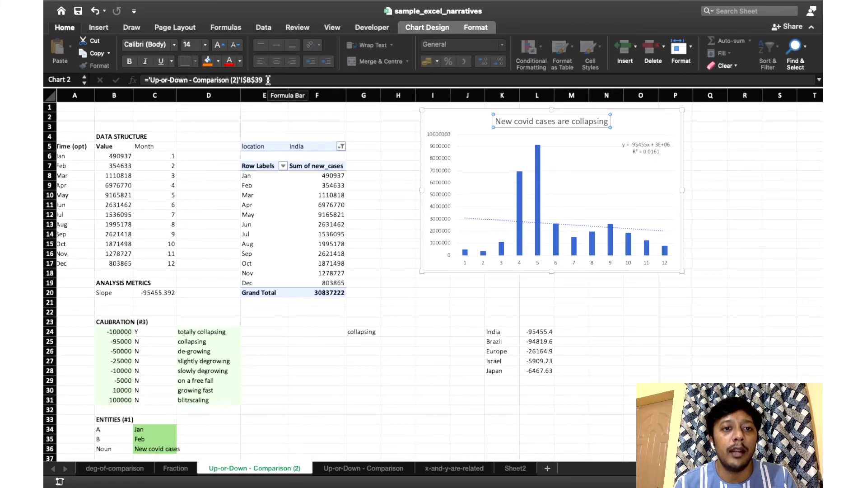
pyautogui.scroll(-3)
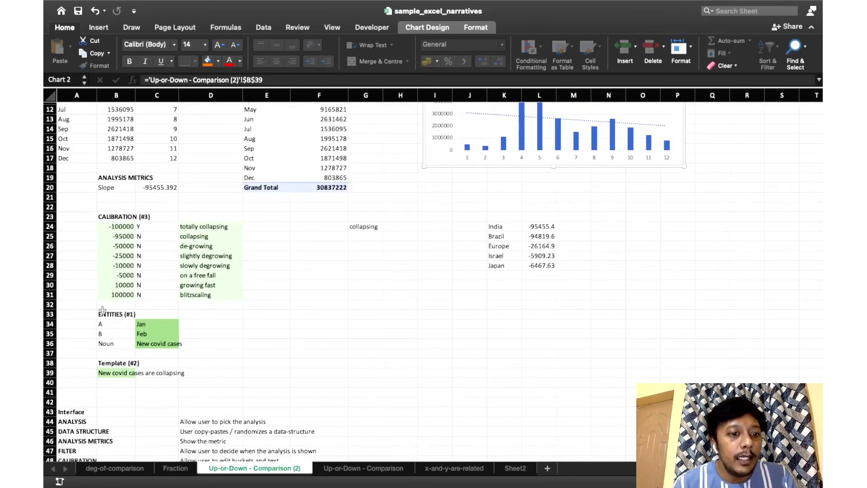
pyautogui.click(115, 372)
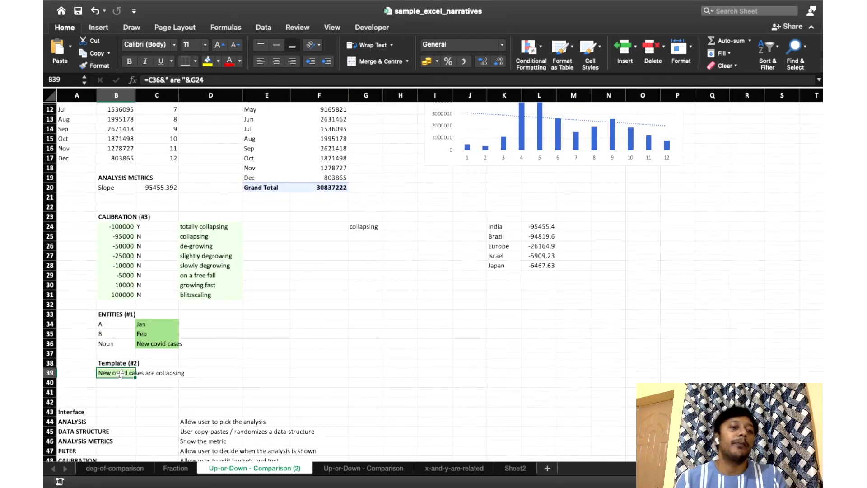
pyautogui.scroll(3)
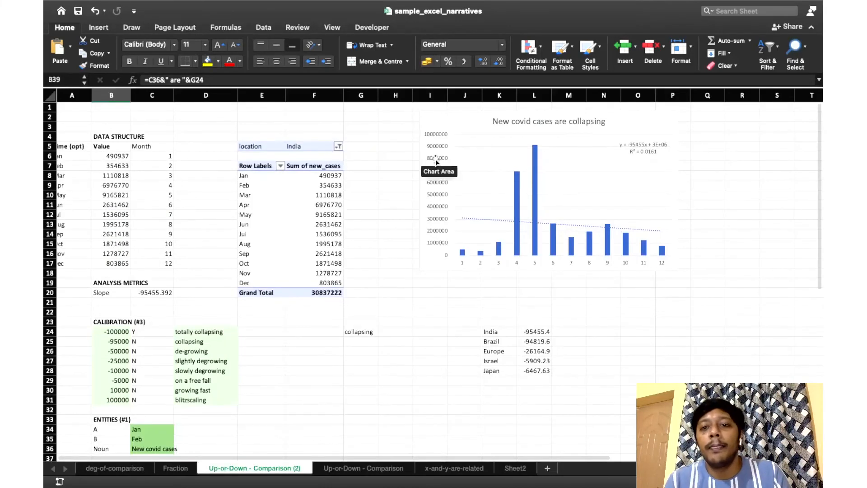
pyautogui.moveTo(455, 207)
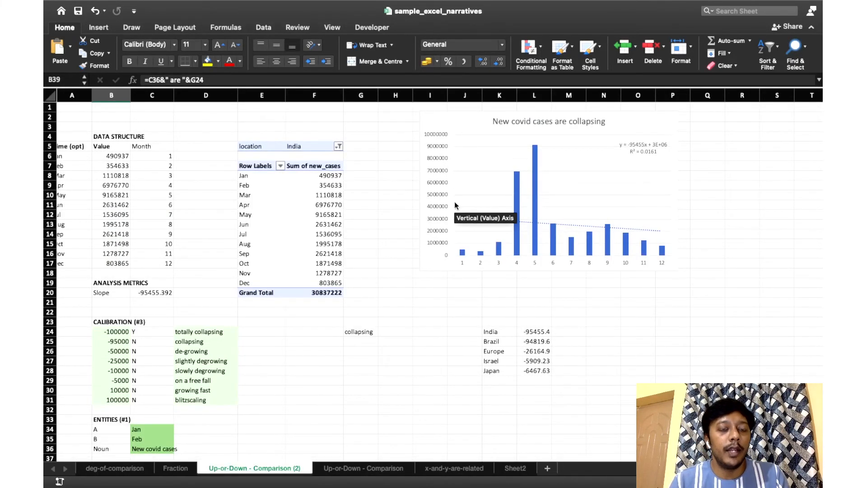
pyautogui.moveTo(145, 205)
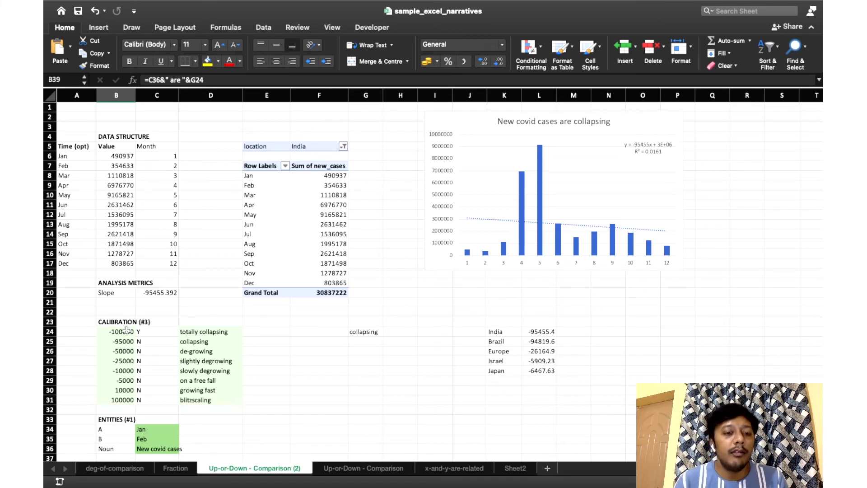
pyautogui.scroll(-3)
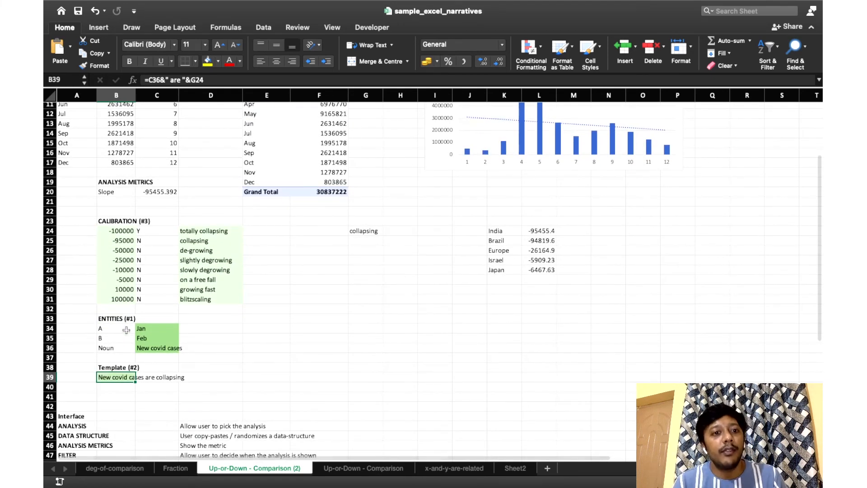
pyautogui.scroll(3)
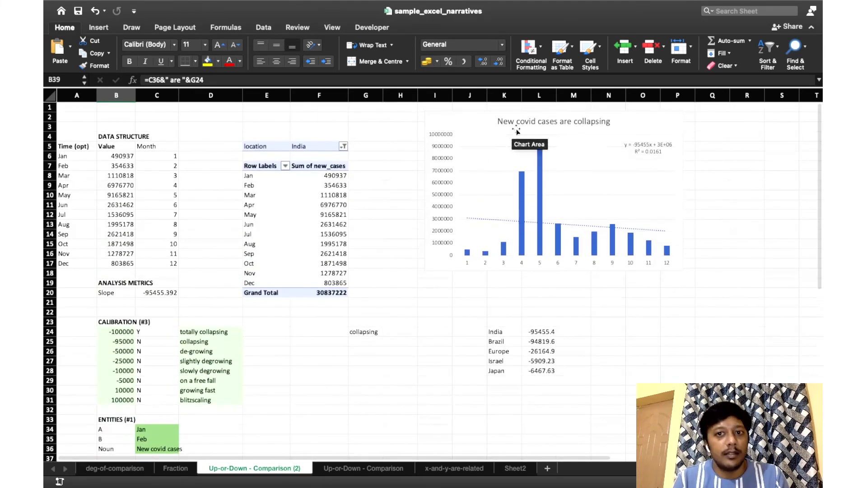
pyautogui.moveTo(268, 165)
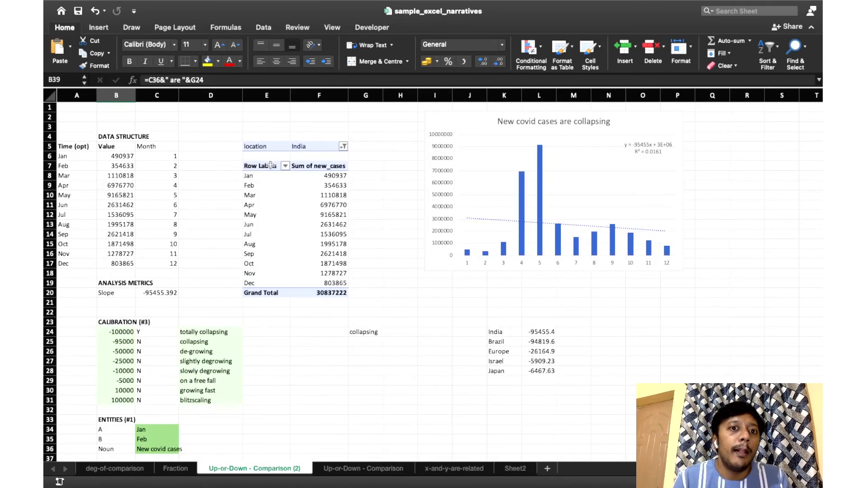
# Step: Filter the pivot to India with Israel and Japan, then to Brazil only
pyautogui.click(343, 146)
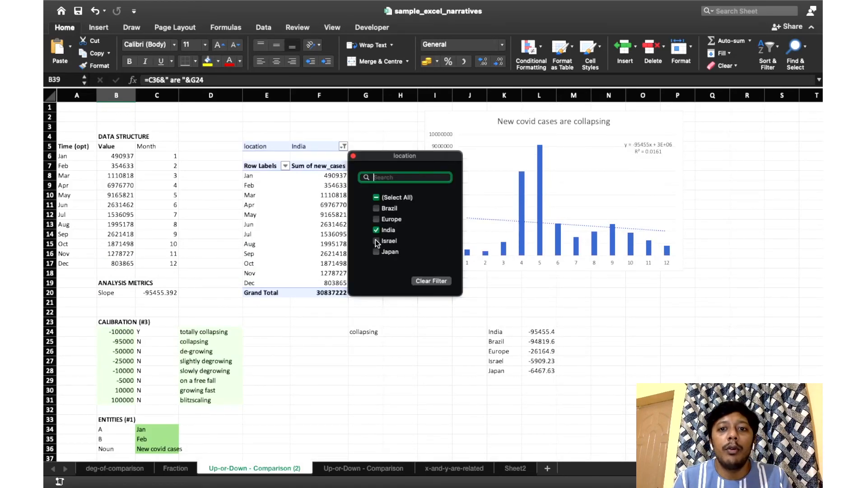
pyautogui.click(377, 241)
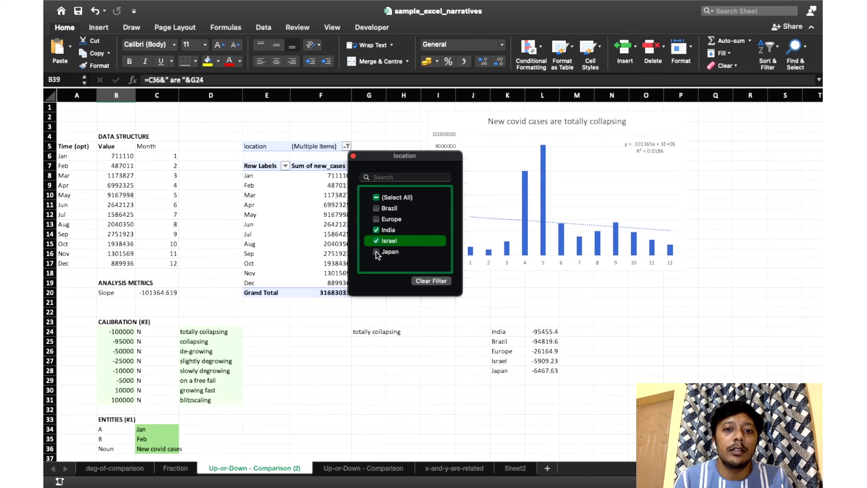
pyautogui.click(376, 251)
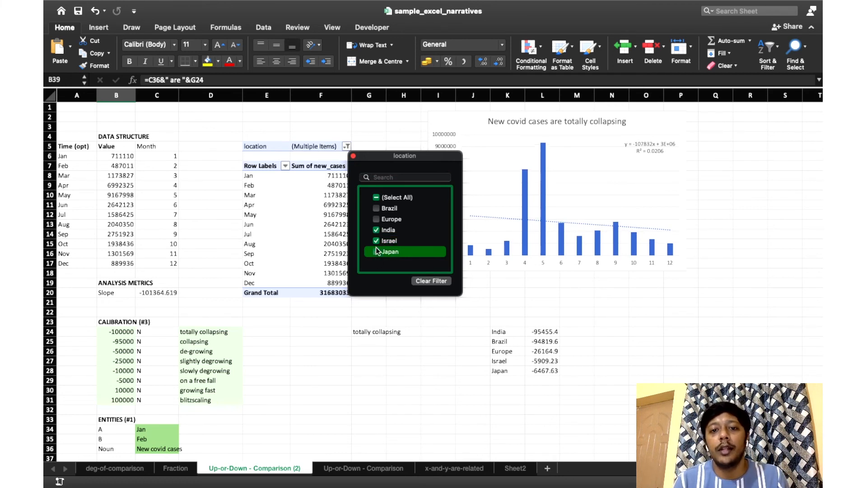
pyautogui.click(376, 241)
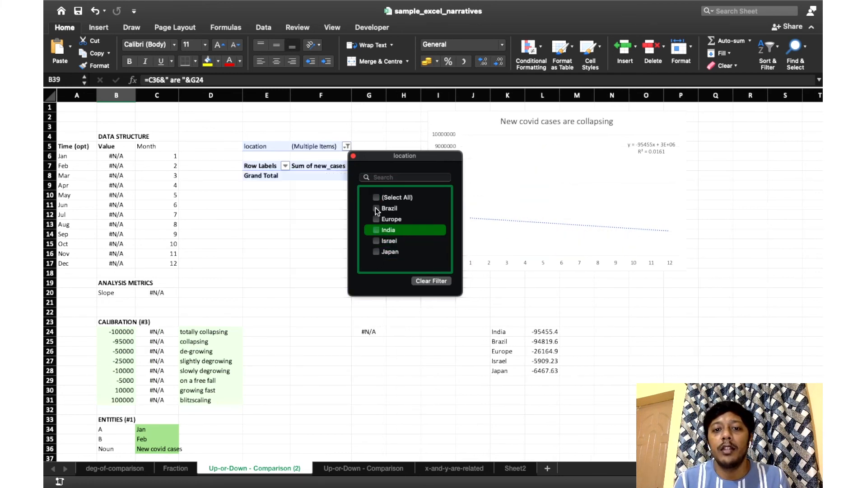
pyautogui.click(389, 208)
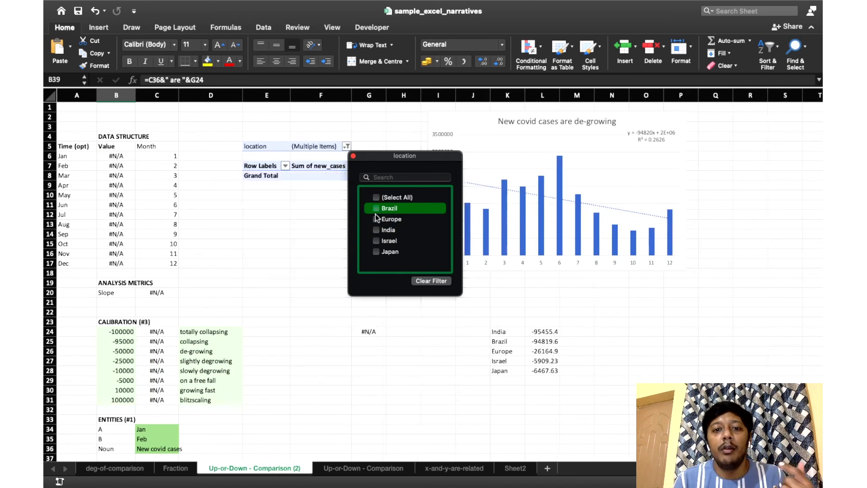
pyautogui.click(389, 230)
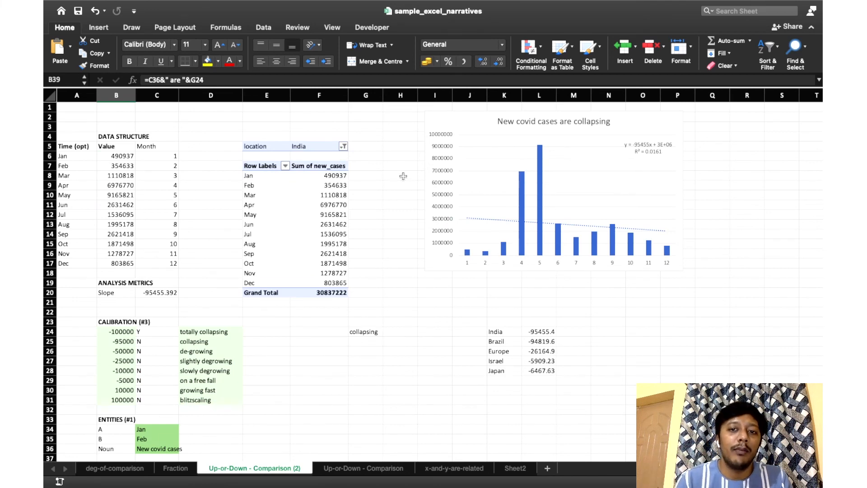
pyautogui.moveTo(420, 189)
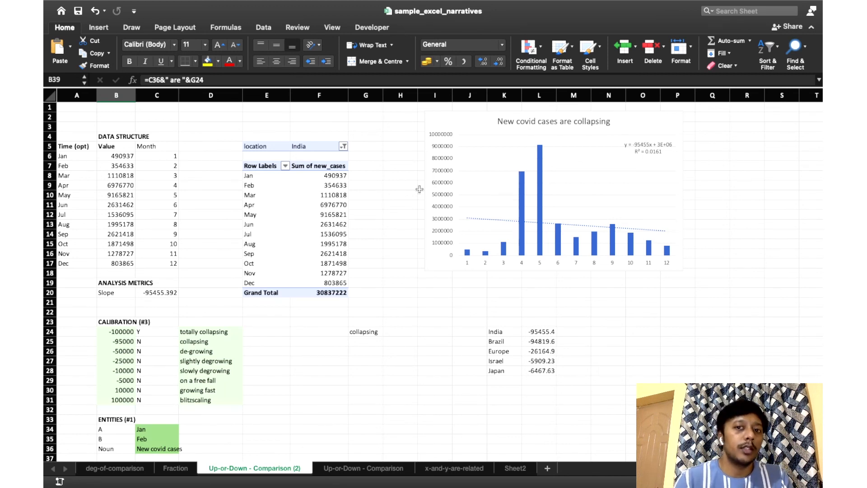
pyautogui.moveTo(420, 192)
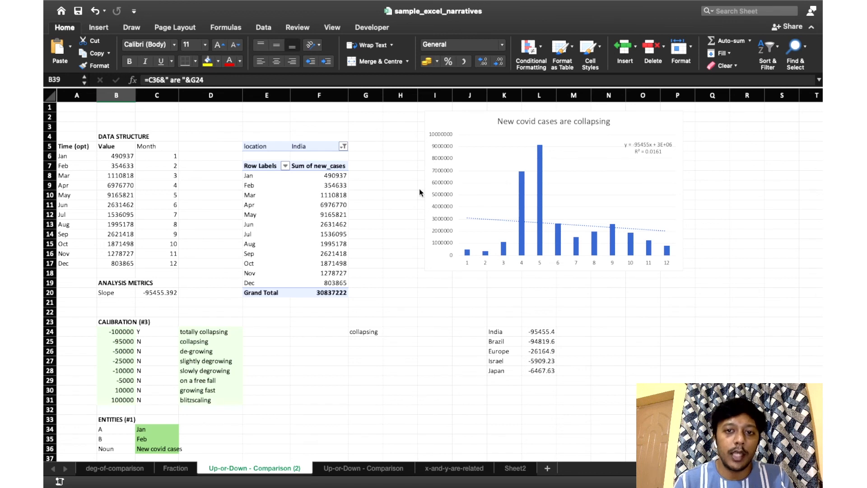
pyautogui.moveTo(398, 189)
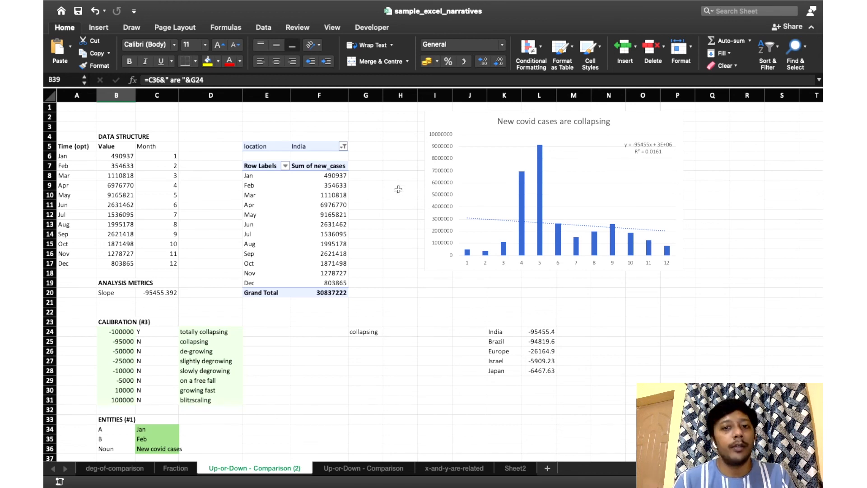